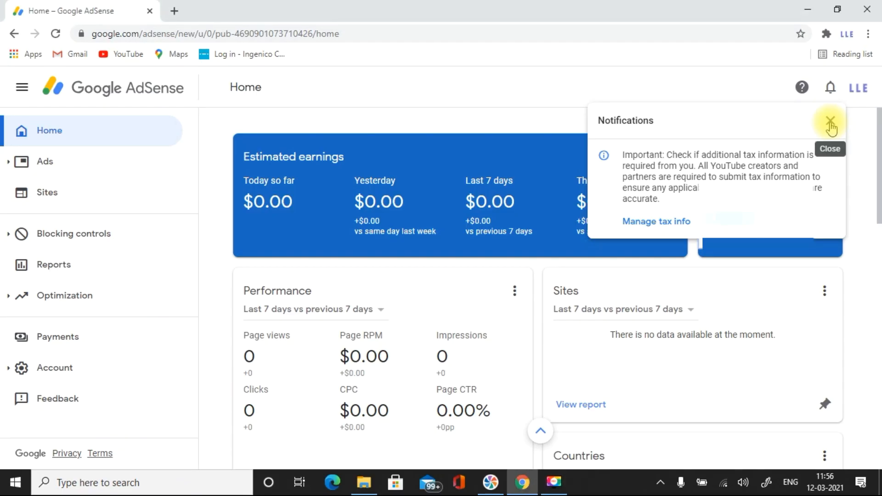
Read the tax-information notice in the Notifications panel and dismiss it, returning to Home.
left_click(829, 121)
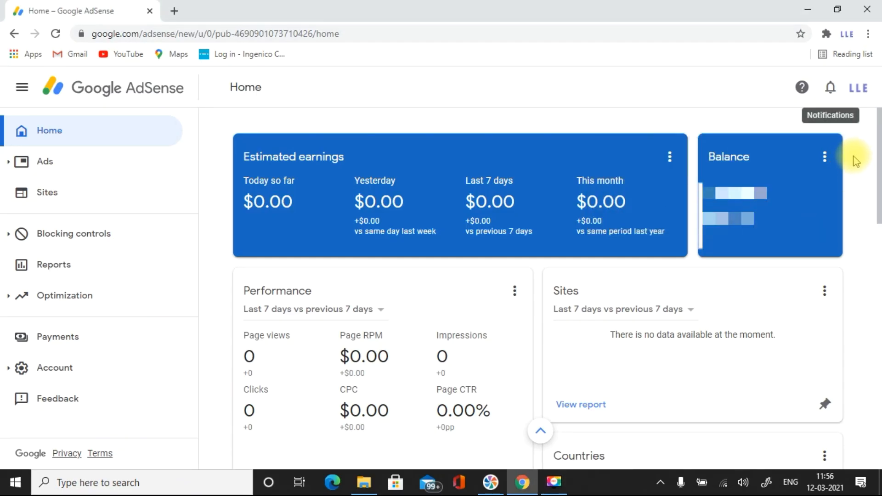
mouse_move(830, 89)
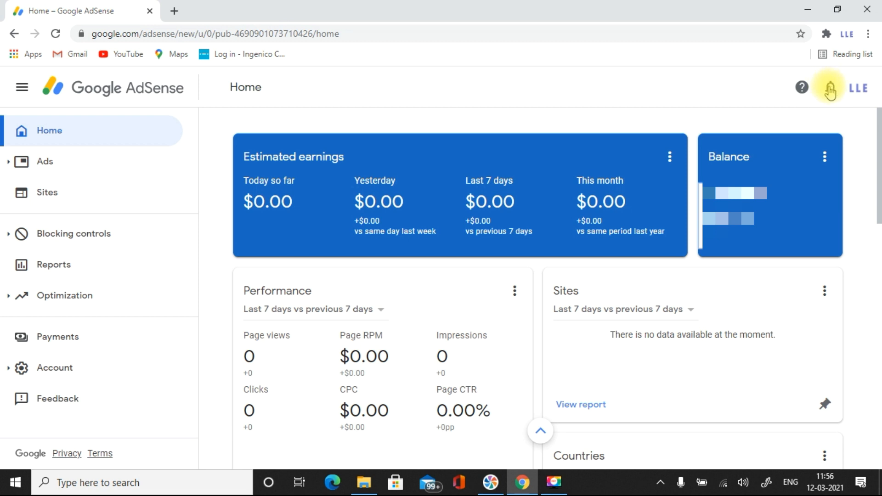
left_click(830, 88)
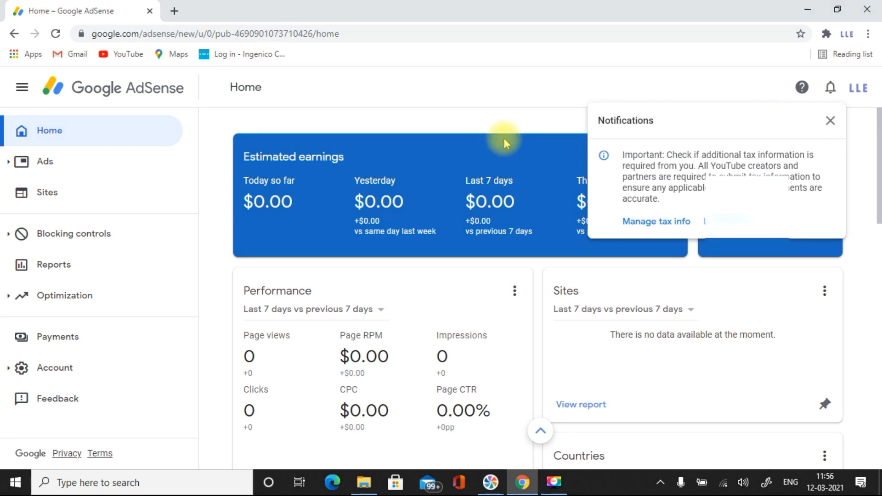
left_click(830, 120)
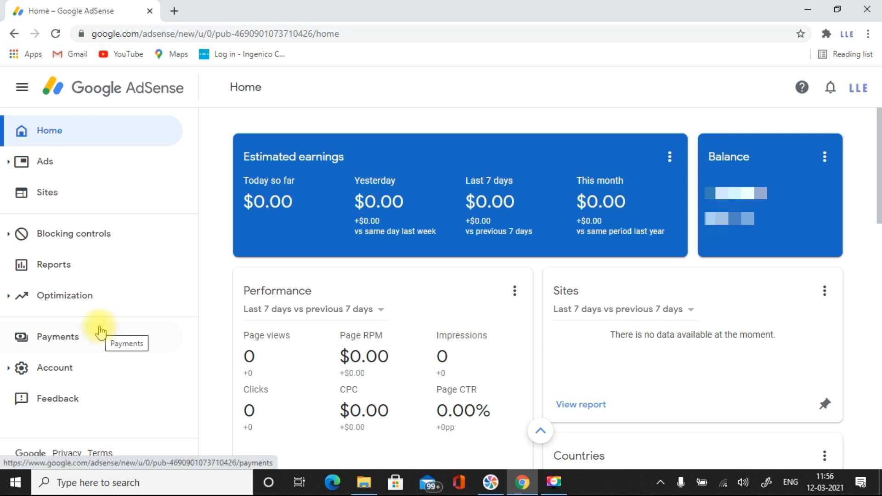
mouse_move(92, 342)
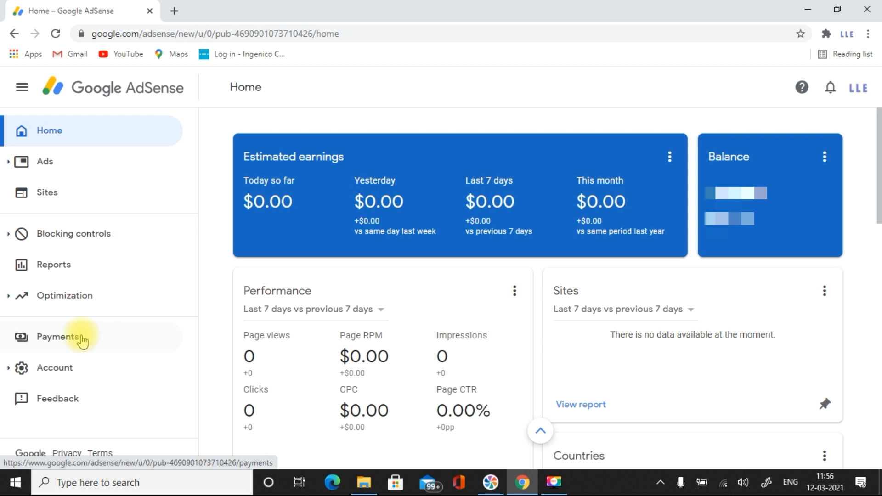
Go to Payments and into Manage Settings for the payment profile.
left_click(57, 336)
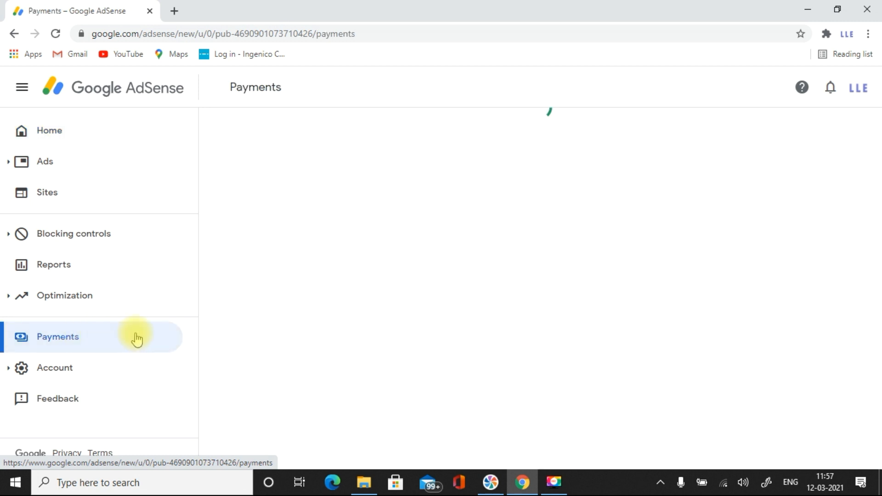
left_click(57, 337)
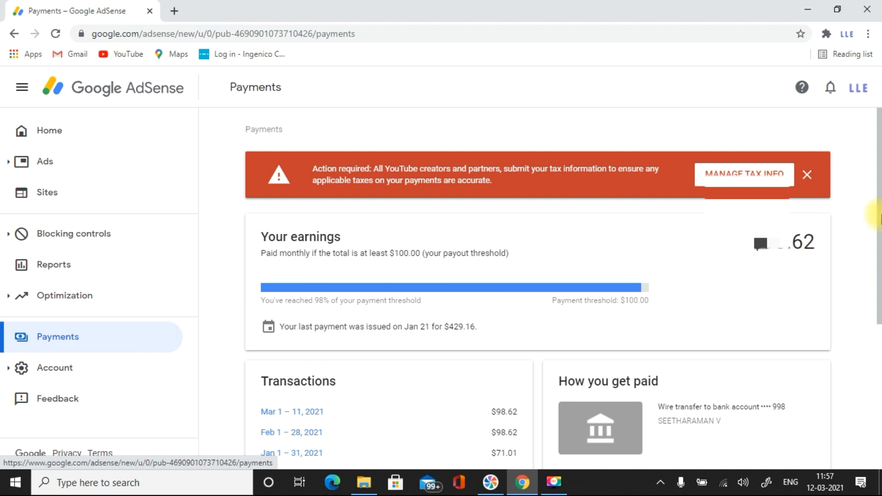
scroll("down", 3)
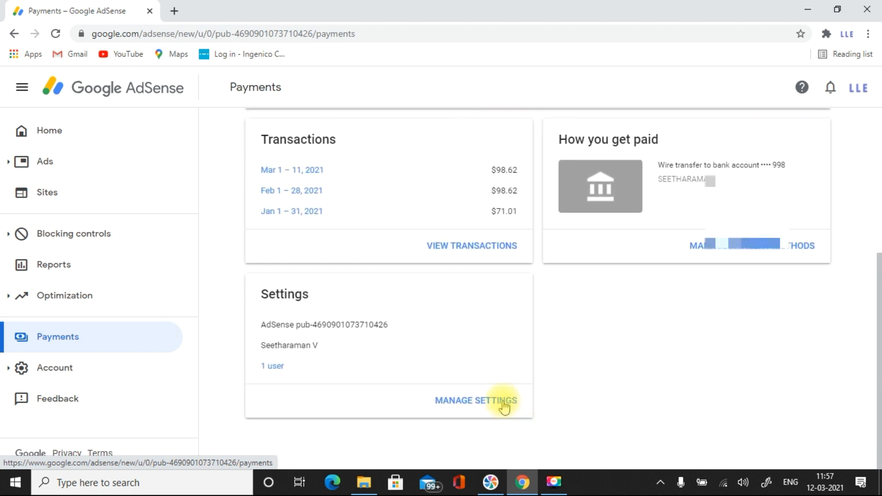
mouse_move(450, 404)
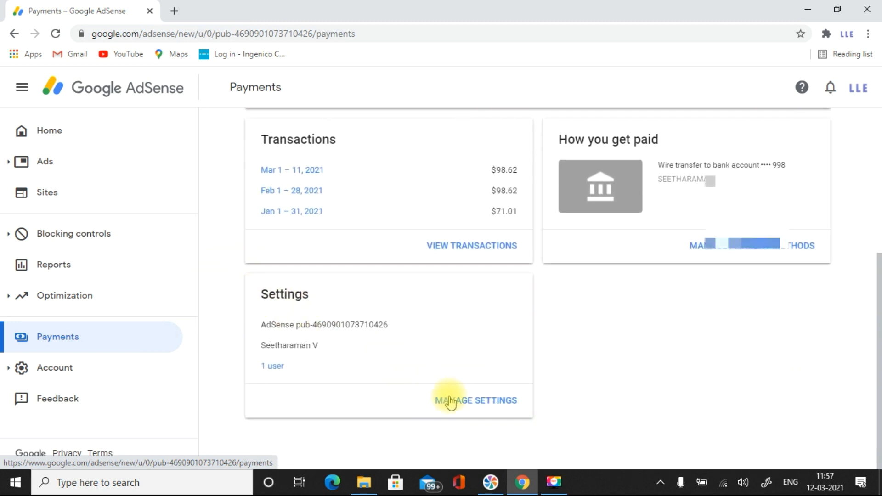
left_click(476, 399)
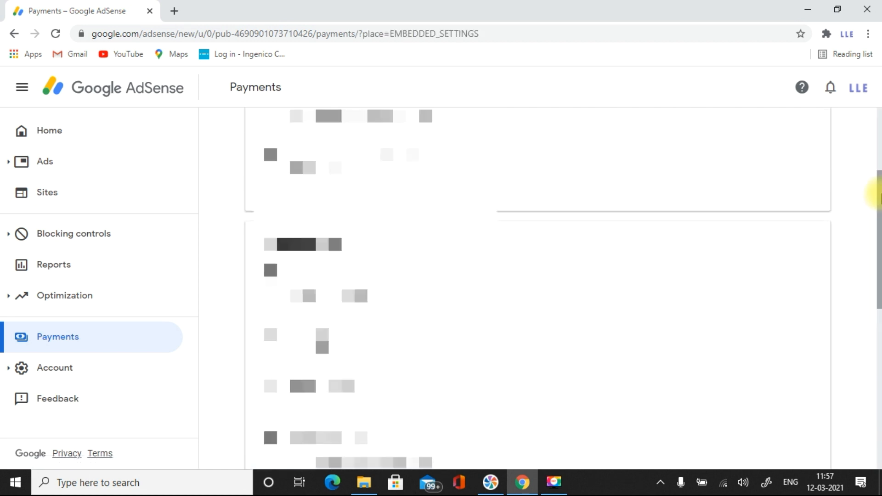
Reach the Manage tax info page from the United States tax info entry.
scroll("down", 3)
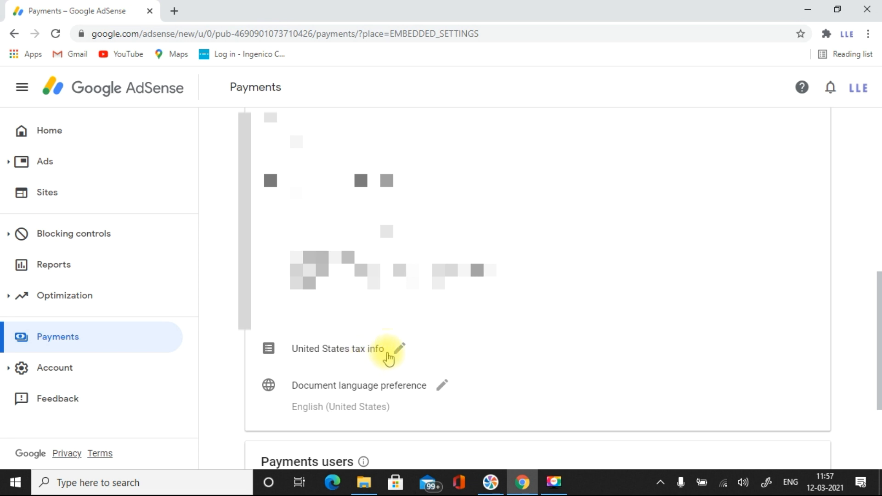
left_click(400, 345)
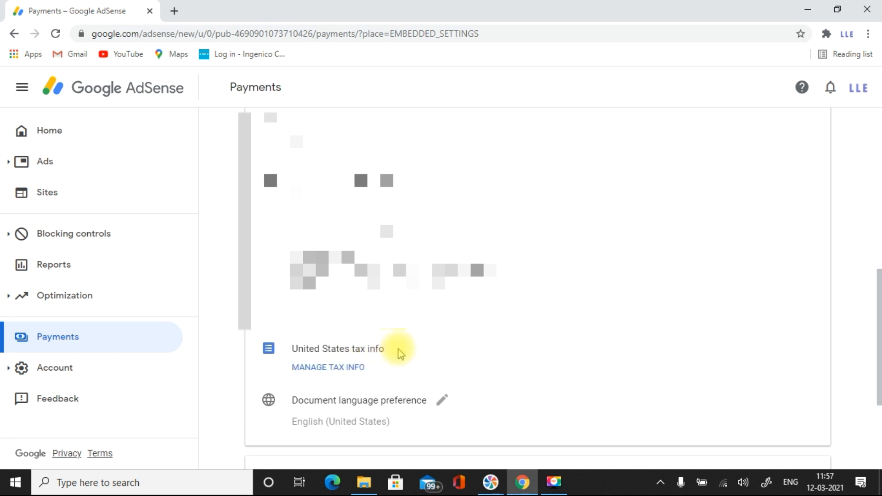
left_click(328, 366)
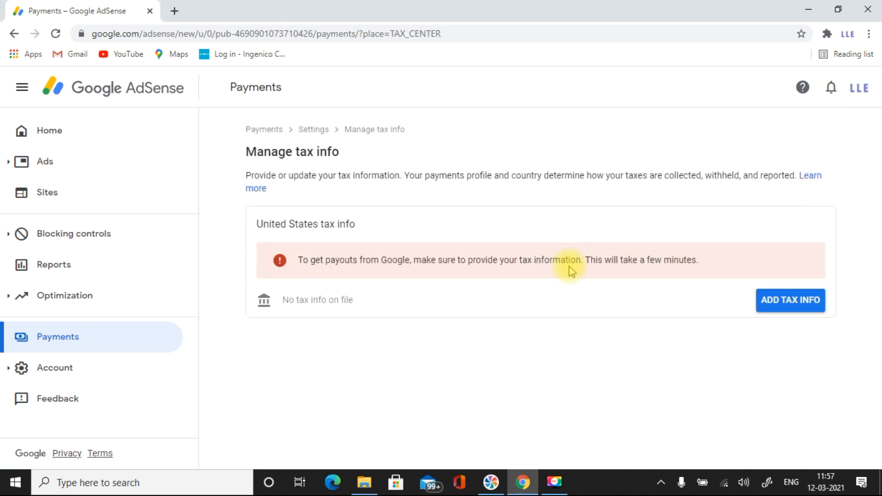
mouse_move(474, 260)
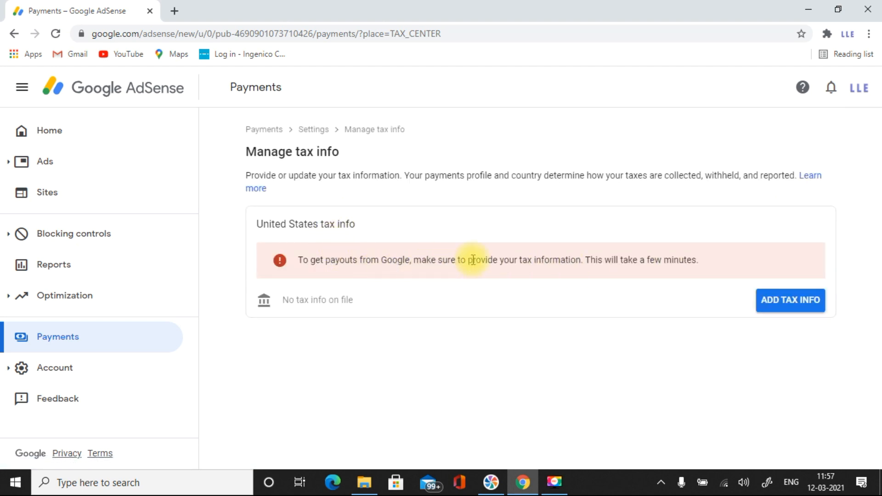
mouse_move(339, 250)
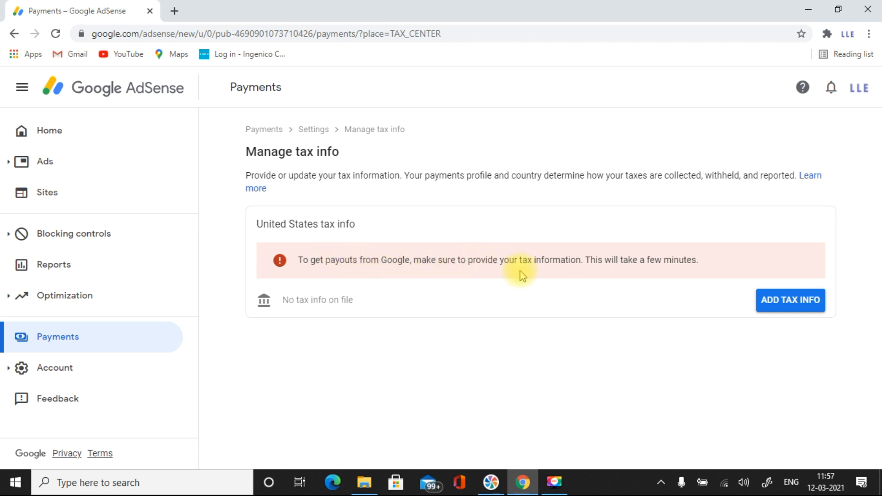
mouse_move(677, 217)
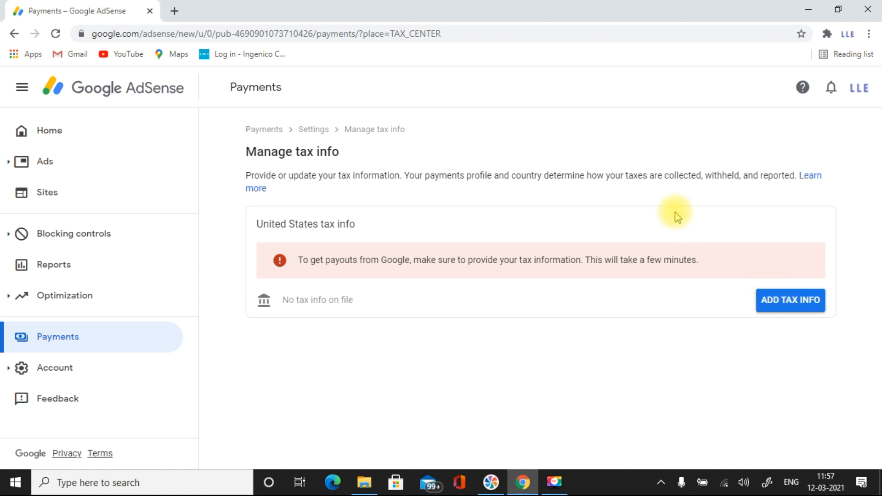
mouse_move(694, 312)
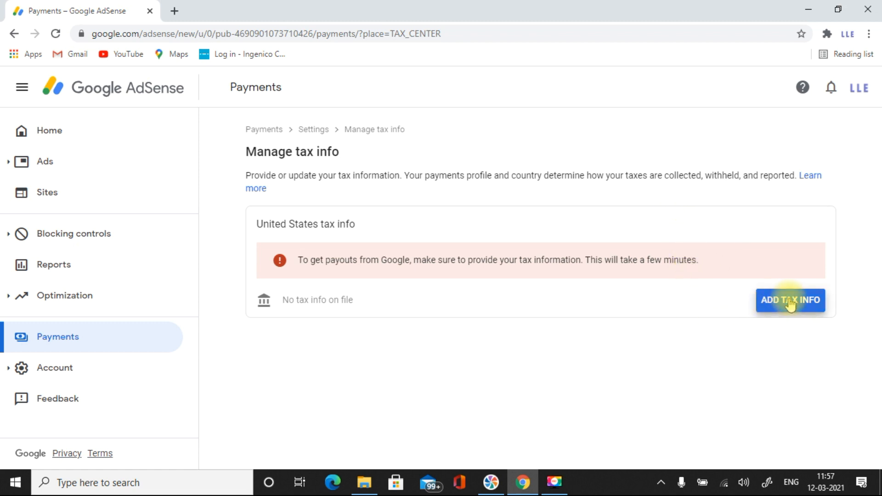
Start Add Tax Info and pass the Google account password re-verification.
left_click(790, 299)
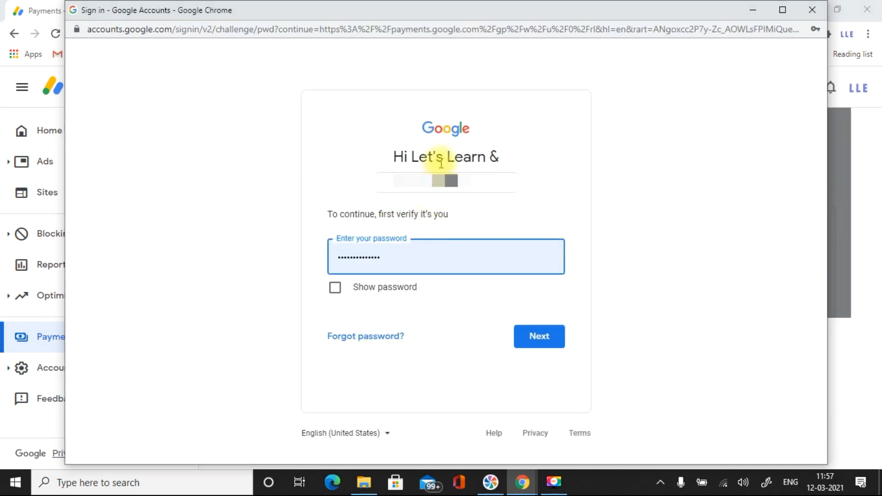
left_click(537, 337)
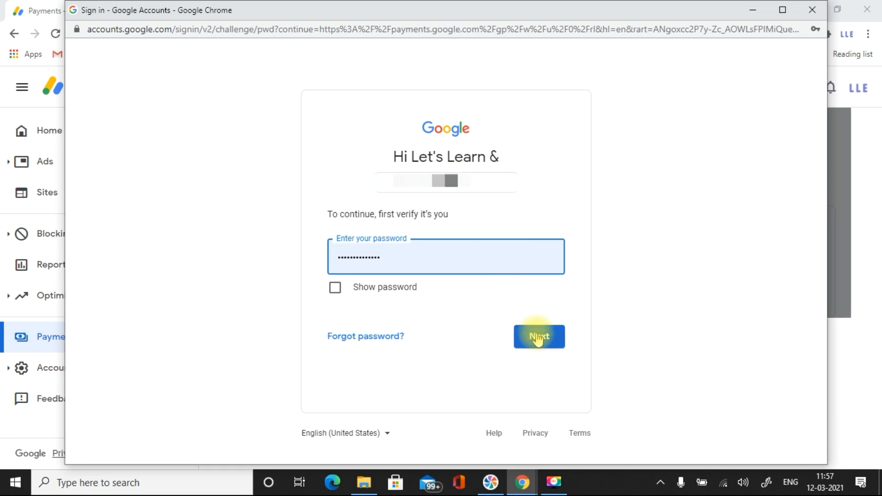
left_click(539, 337)
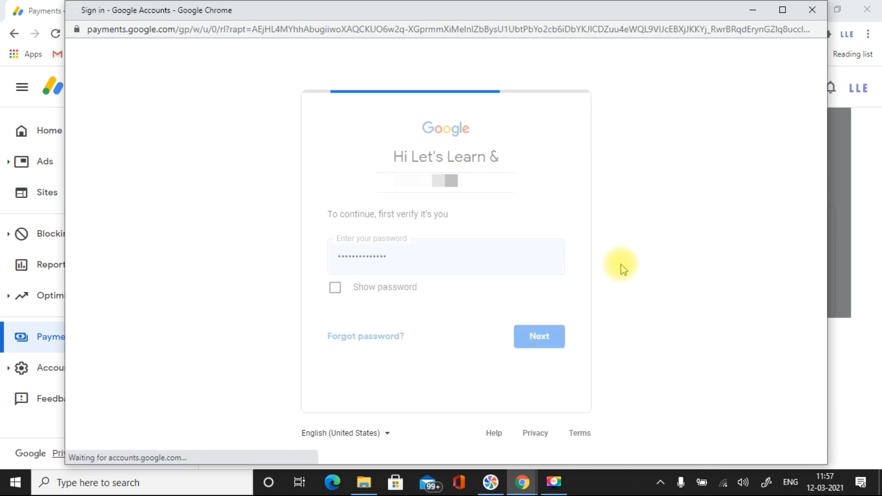
left_click(537, 336)
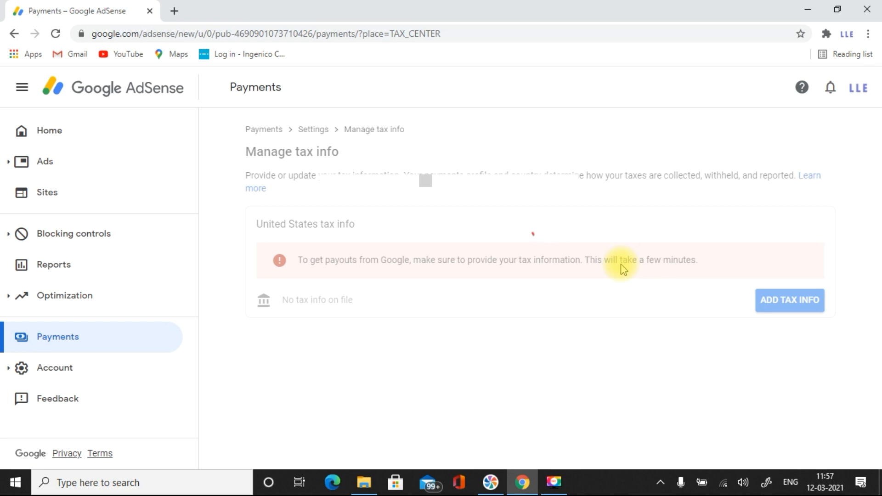
Answer Individual, not a US citizen or resident, and select the W-8BEN form type.
left_click(788, 299)
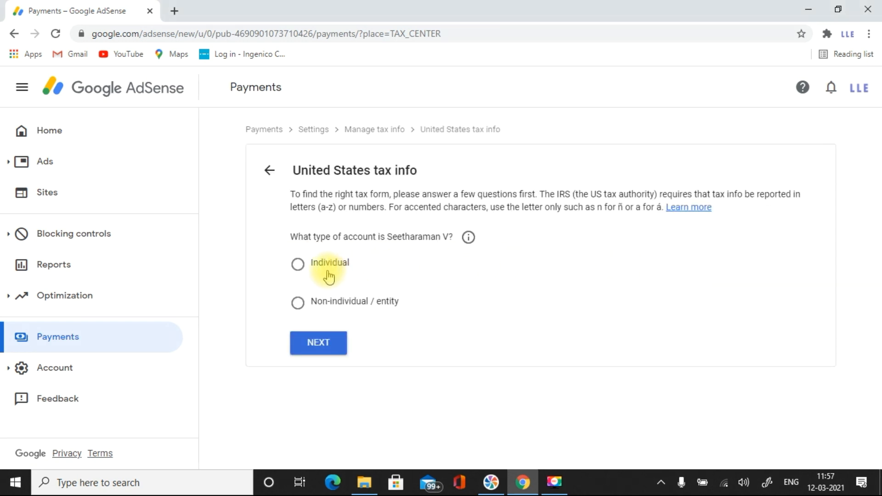
mouse_move(361, 255)
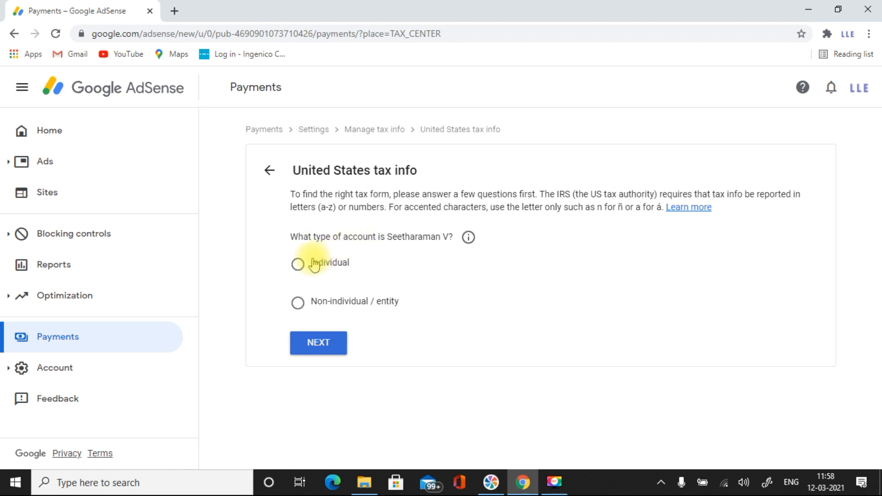
left_click(297, 263)
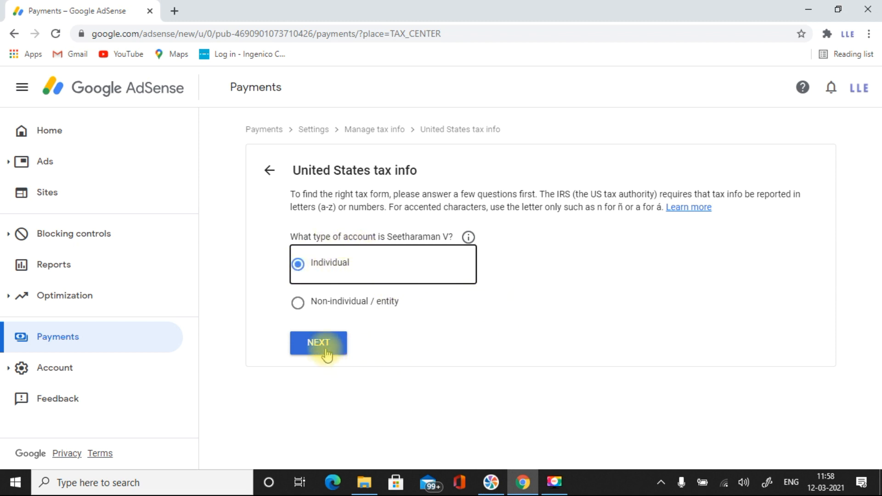
left_click(318, 342)
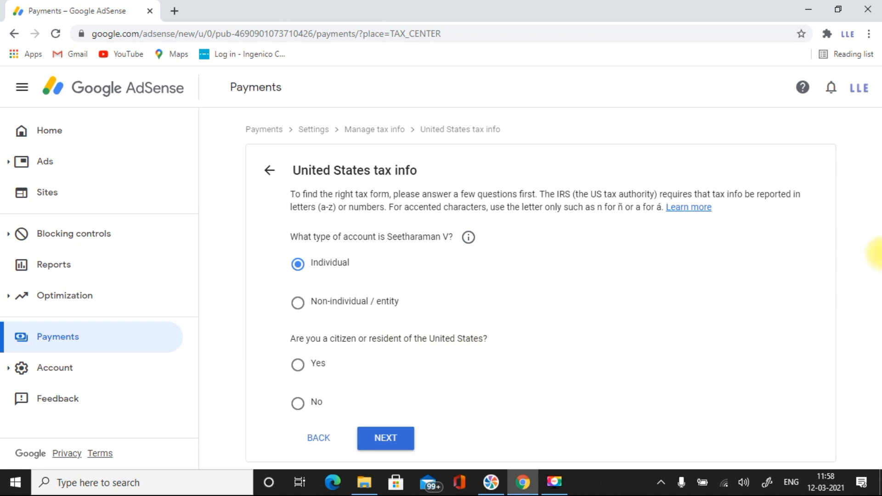
left_click(298, 402)
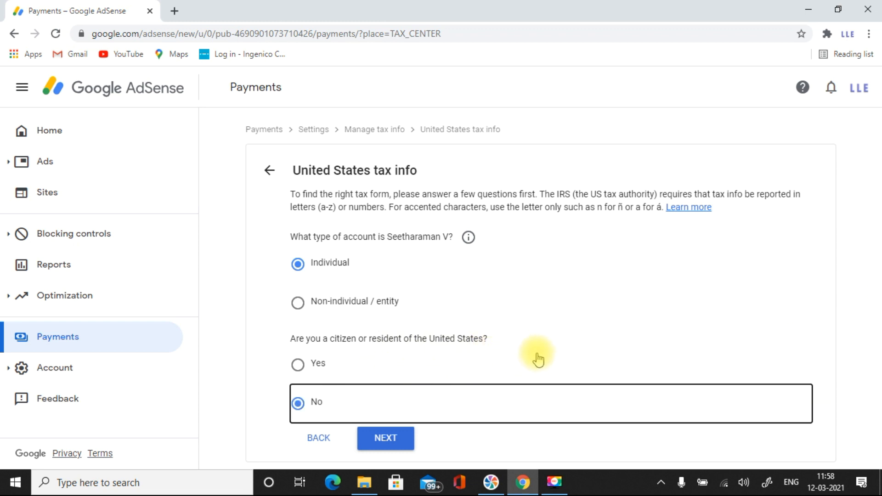
mouse_move(359, 353)
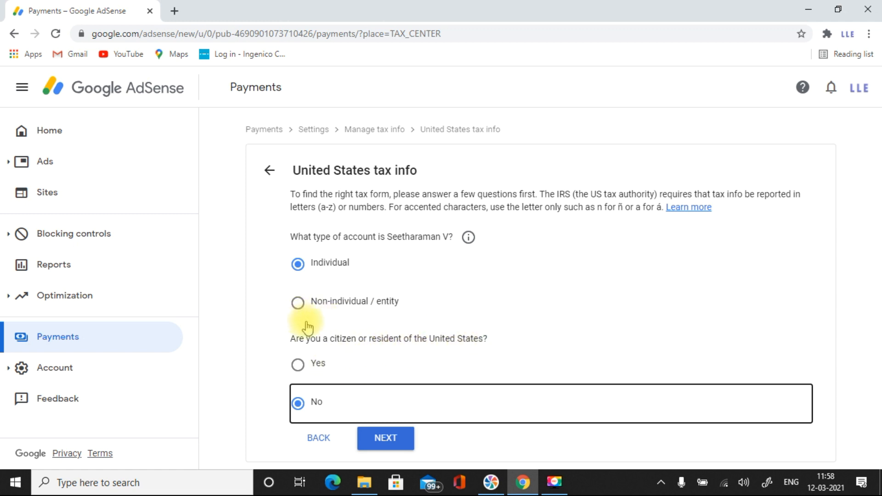
mouse_move(432, 371)
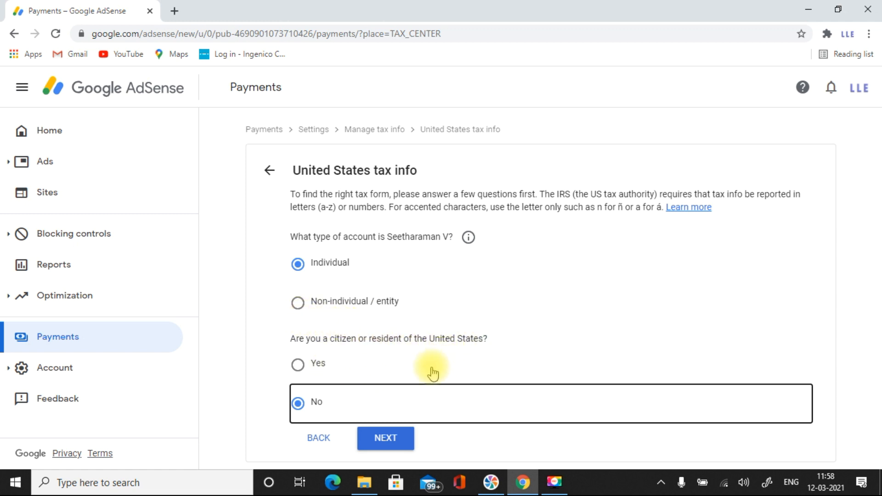
left_click(297, 404)
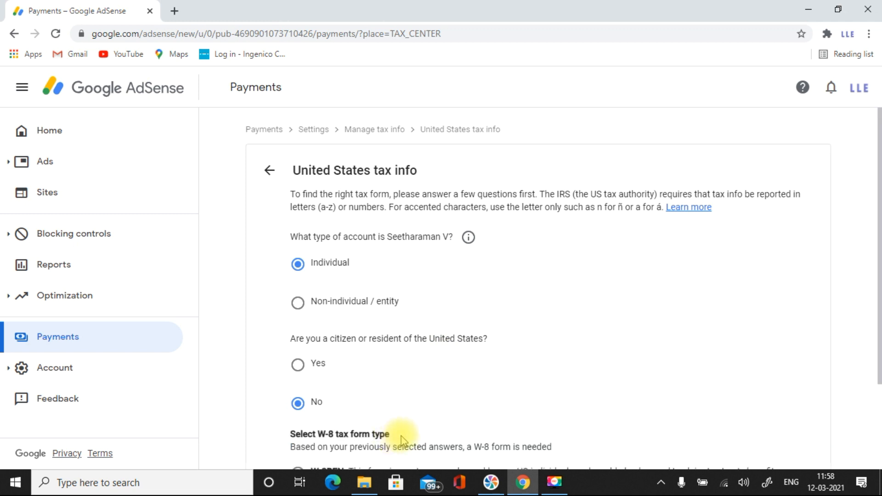
scroll("down", 3)
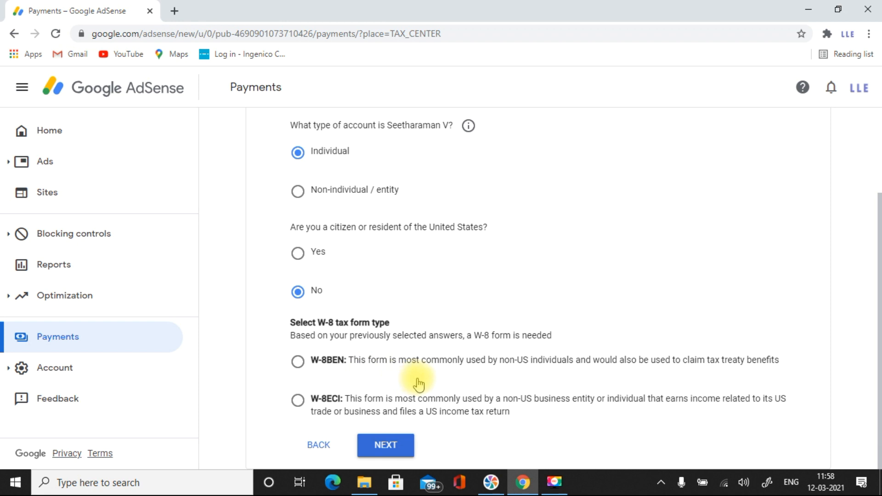
mouse_move(440, 382)
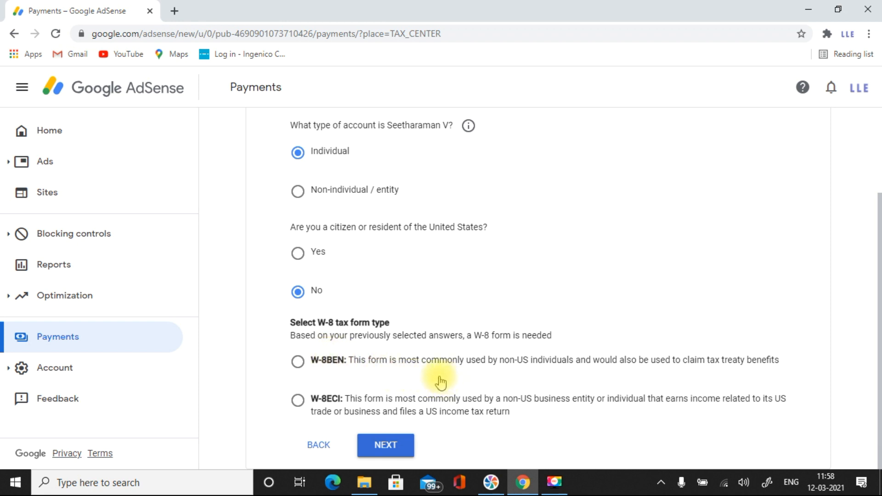
mouse_move(332, 410)
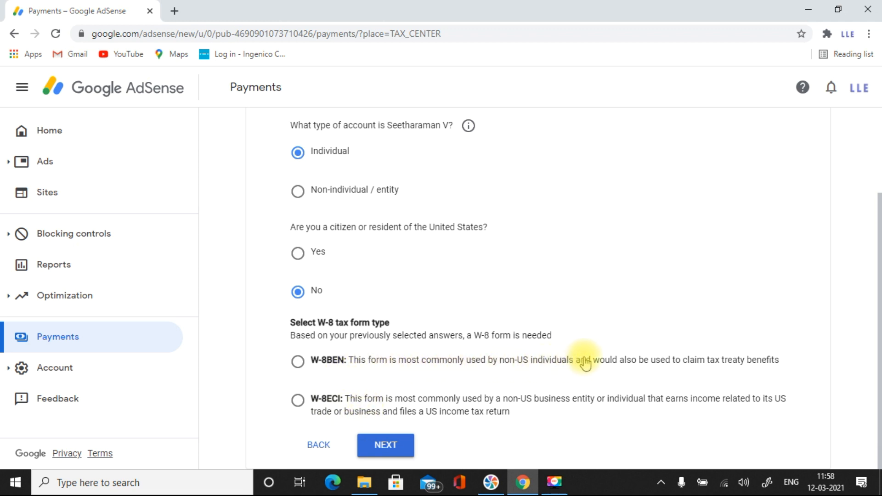
mouse_move(561, 368)
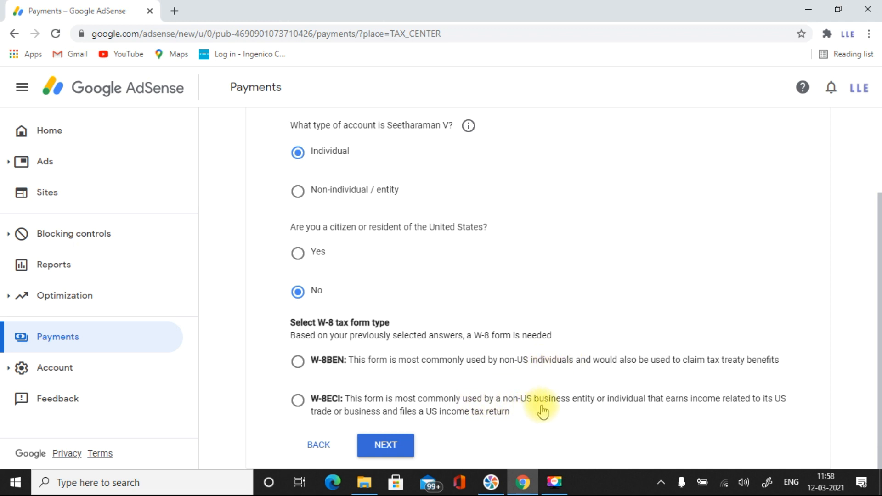
mouse_move(328, 355)
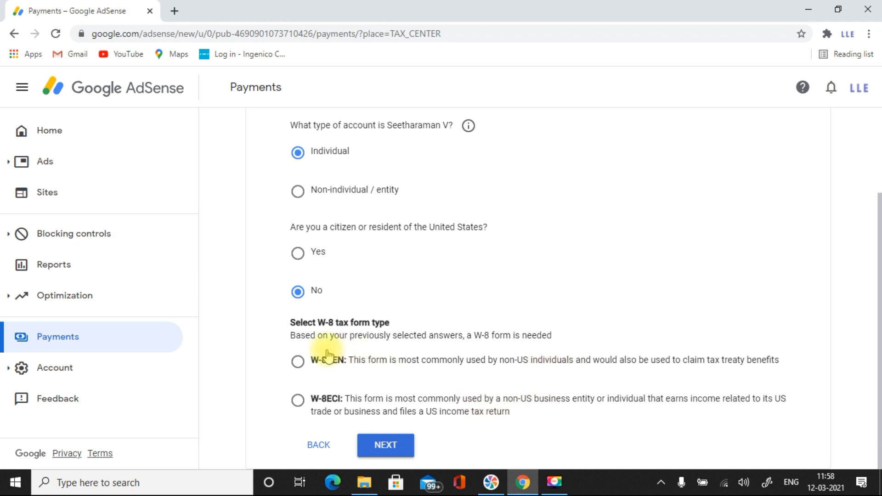
left_click(298, 361)
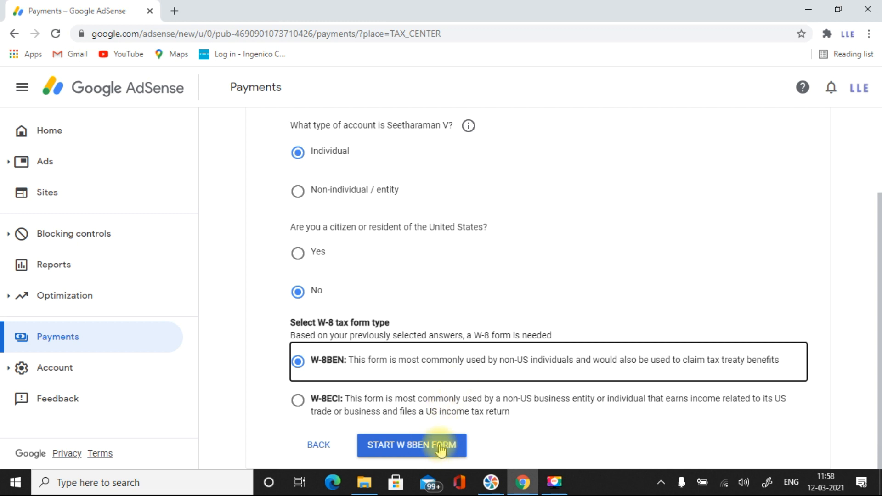
Start the W-8BEN form and check the individual's name on the tax identity step.
left_click(411, 445)
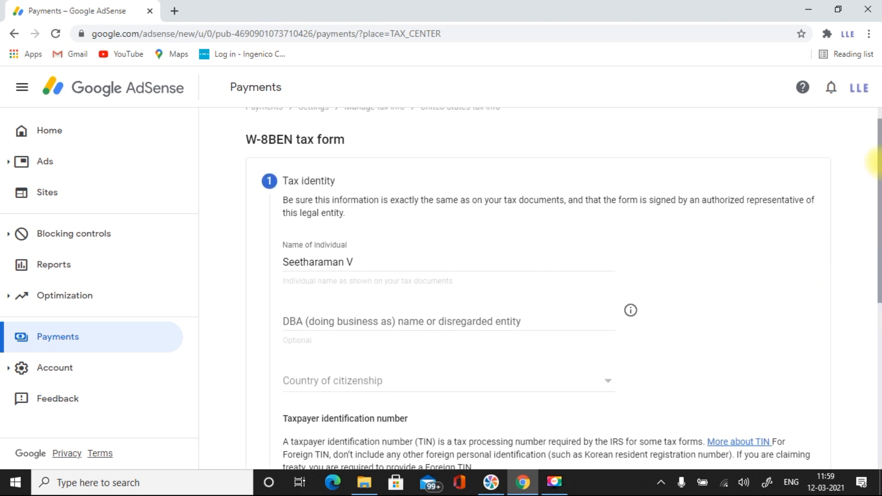
scroll("down", 3)
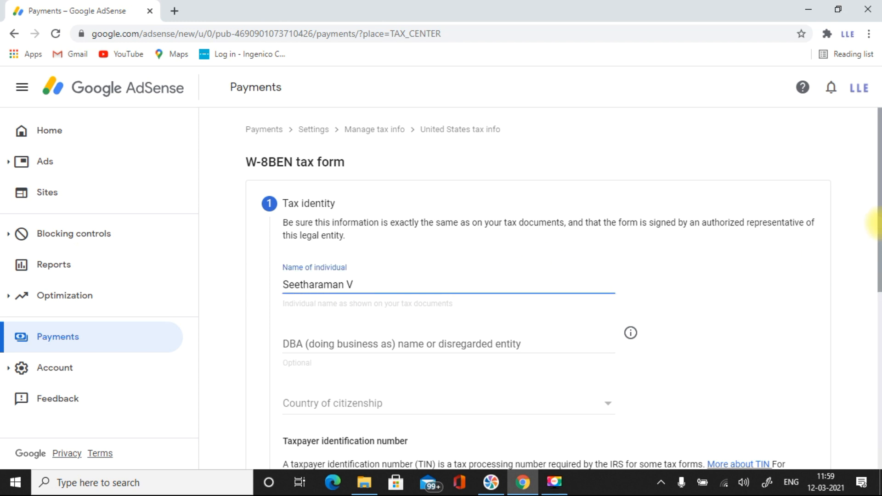
scroll("down", 3)
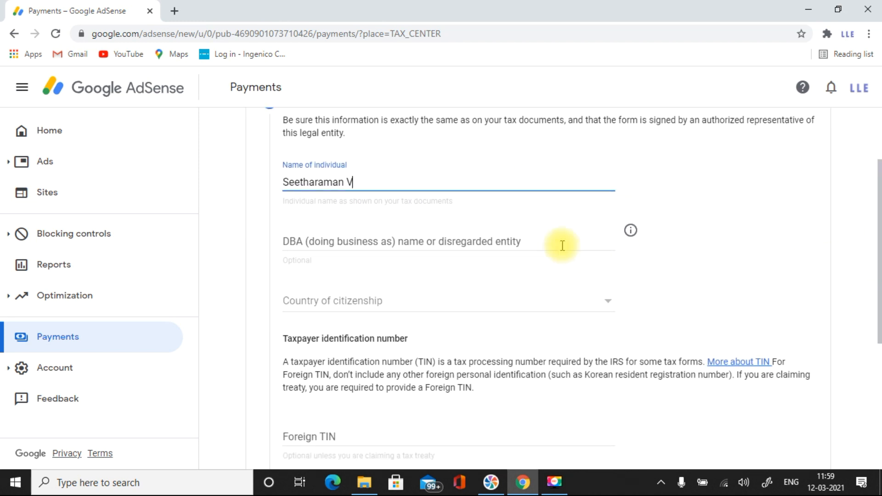
left_click(448, 241)
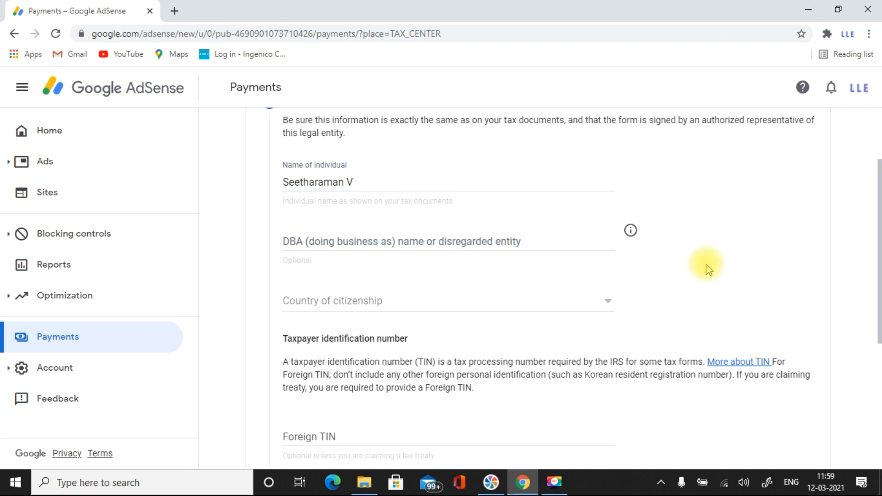
mouse_move(287, 265)
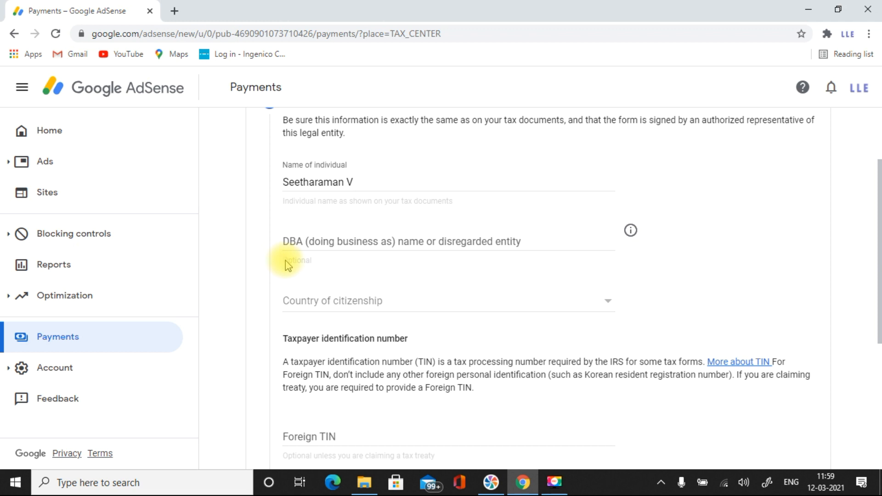
mouse_move(305, 227)
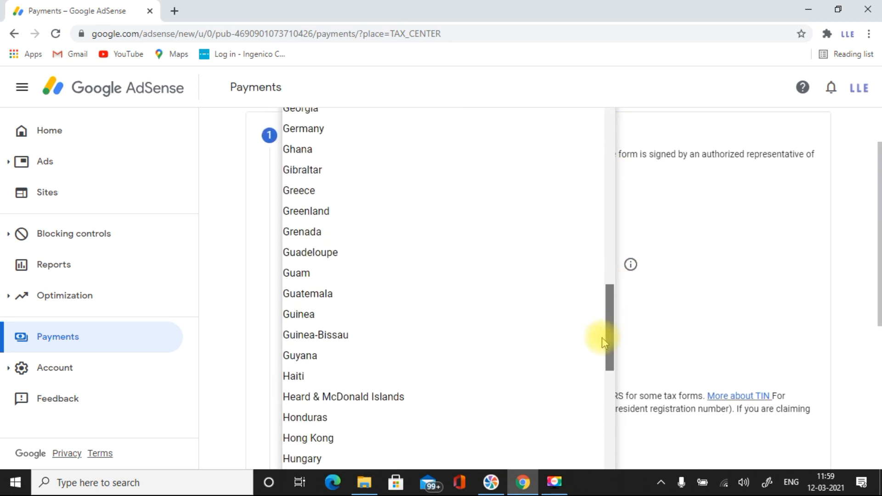
Set country of citizenship to India and select the Foreign TIN field.
scroll("down", 3)
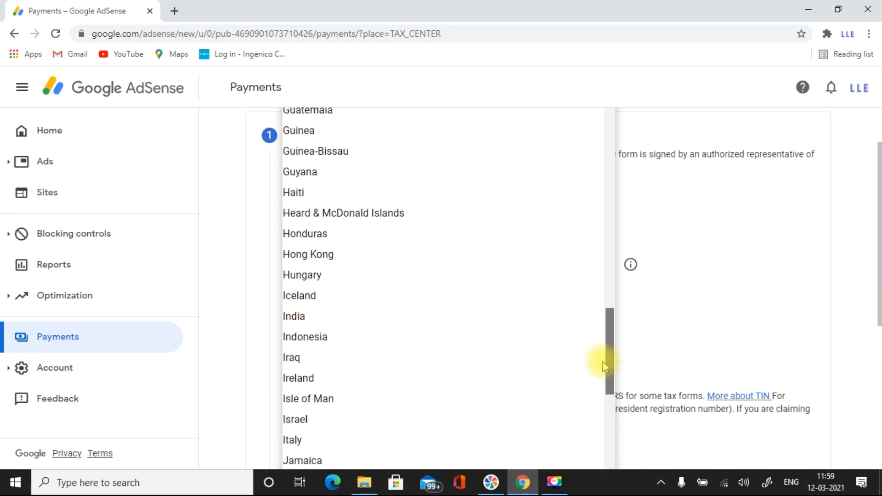
left_click(294, 315)
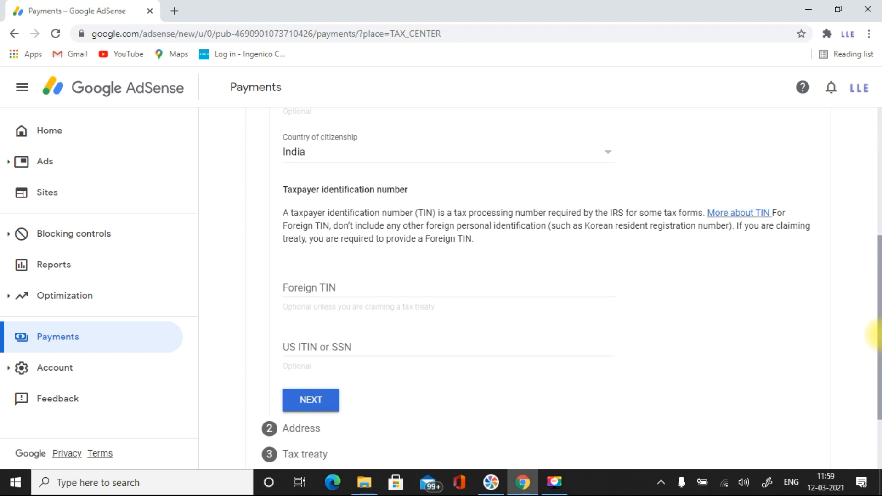
left_click(394, 287)
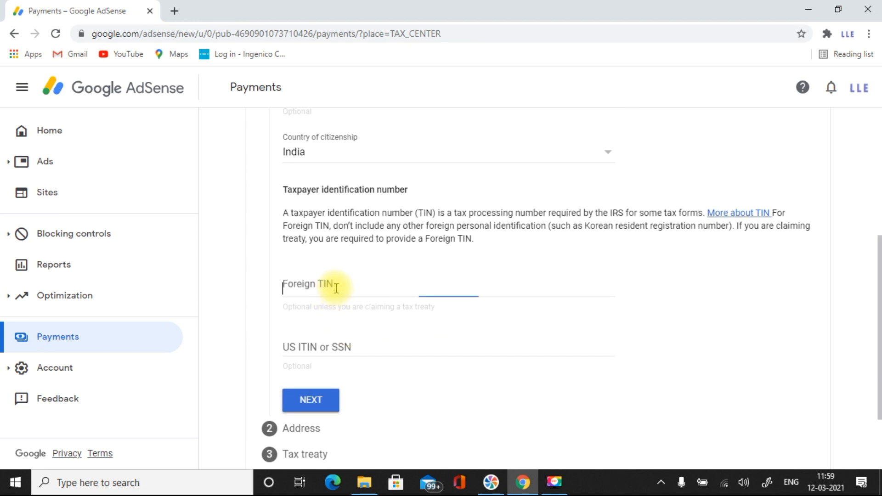
left_click(394, 290)
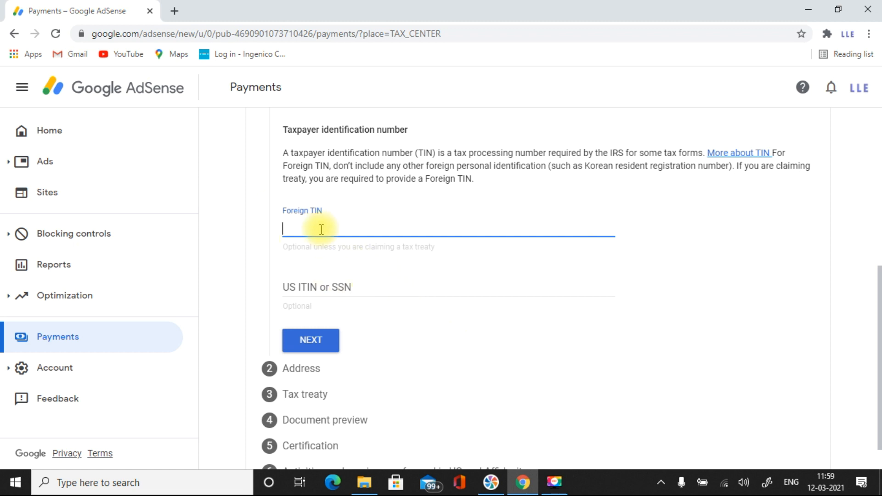
mouse_move(304, 313)
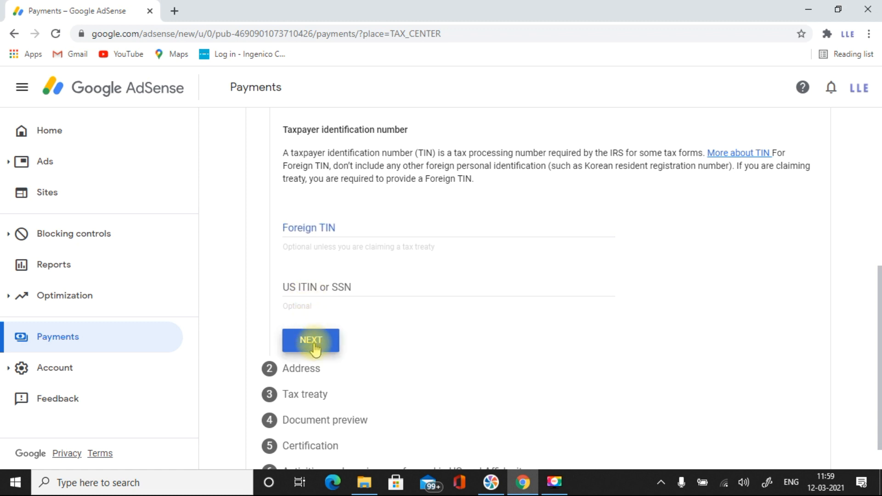
Move to the address step and review the permanent residence address.
left_click(309, 342)
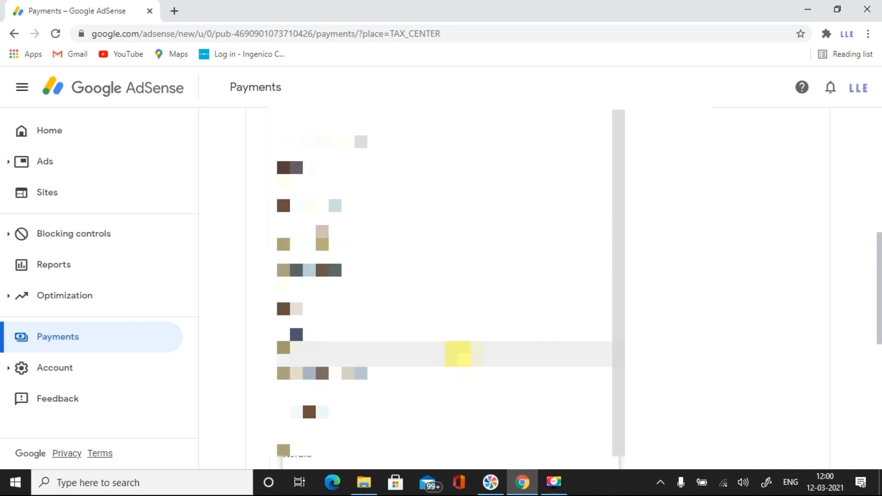
scroll("down", 3)
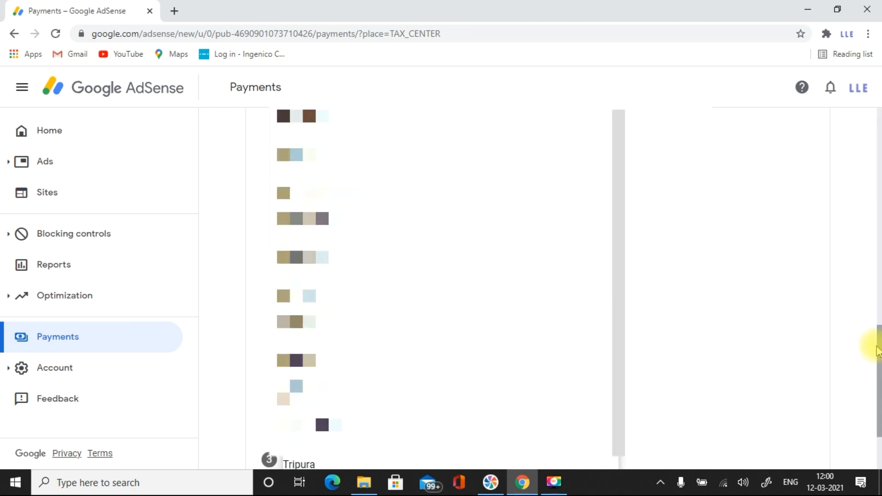
scroll("down", 3)
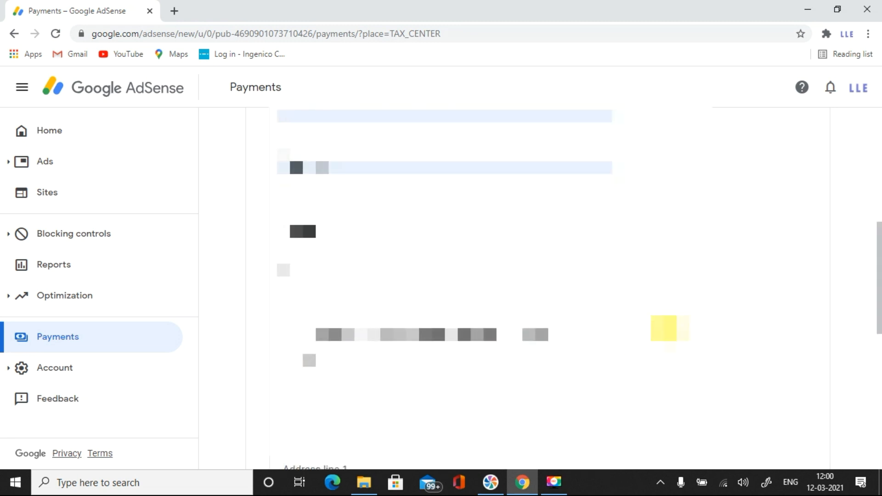
scroll("down", 3)
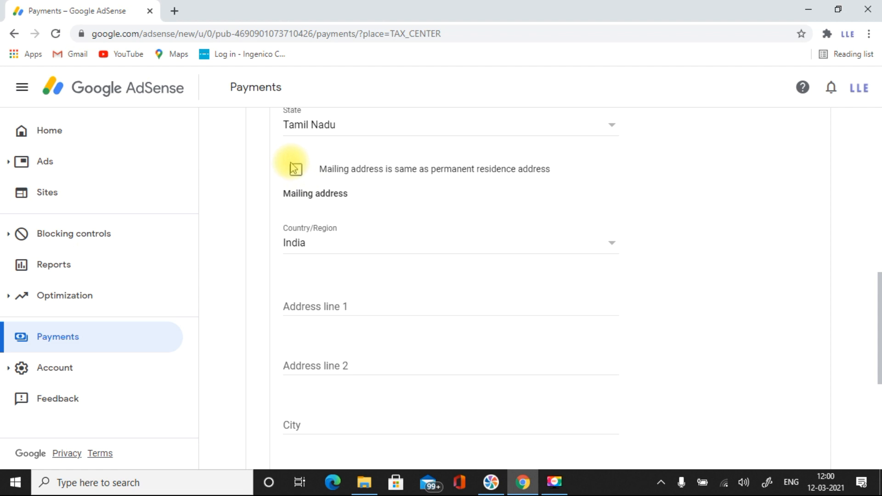
Mark the mailing address as same as permanent residence and continue to the treaty step.
left_click(294, 169)
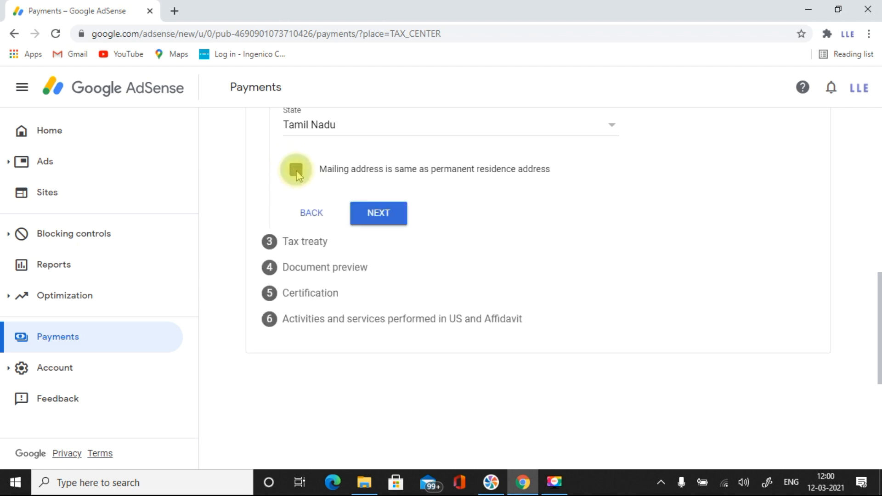
left_click(297, 171)
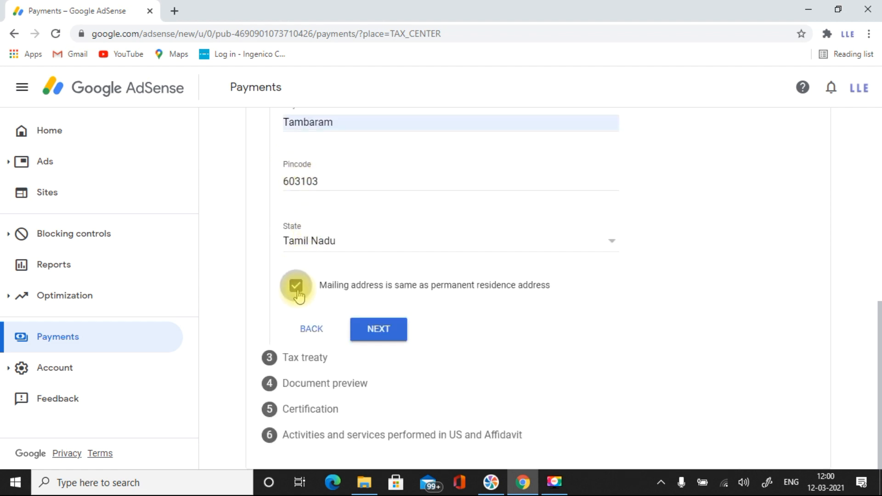
left_click(296, 287)
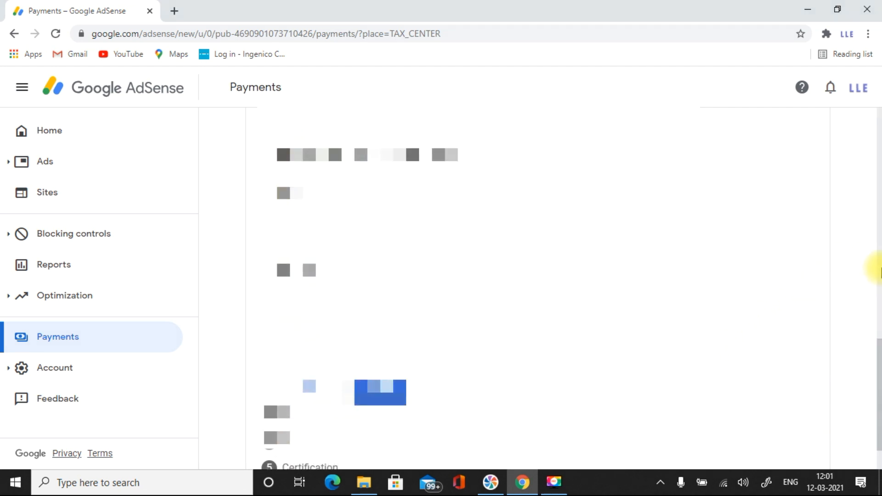
scroll("down", 3)
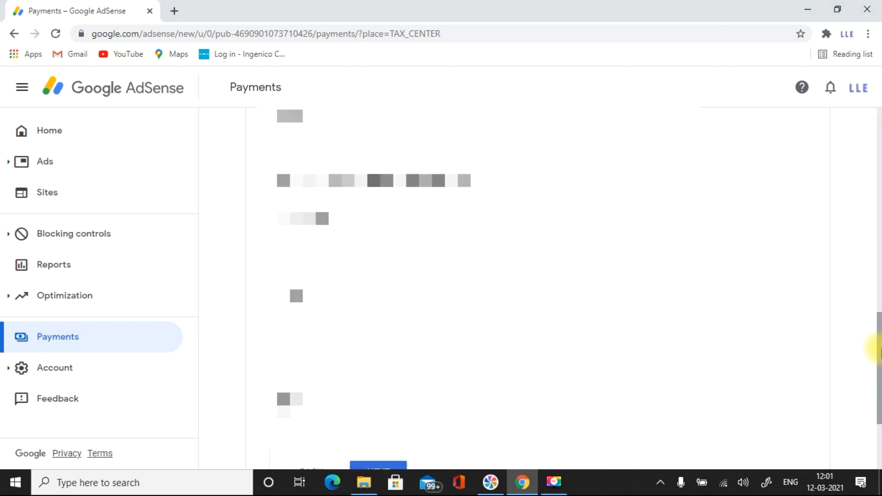
Answer Yes to reduced treaty withholding as a resident of a treaty country, with India as the country.
scroll("down", 3)
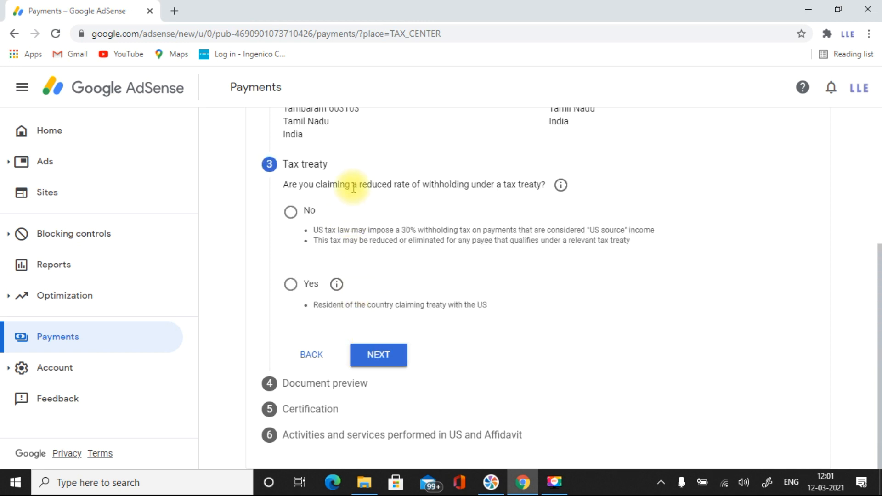
mouse_move(374, 197)
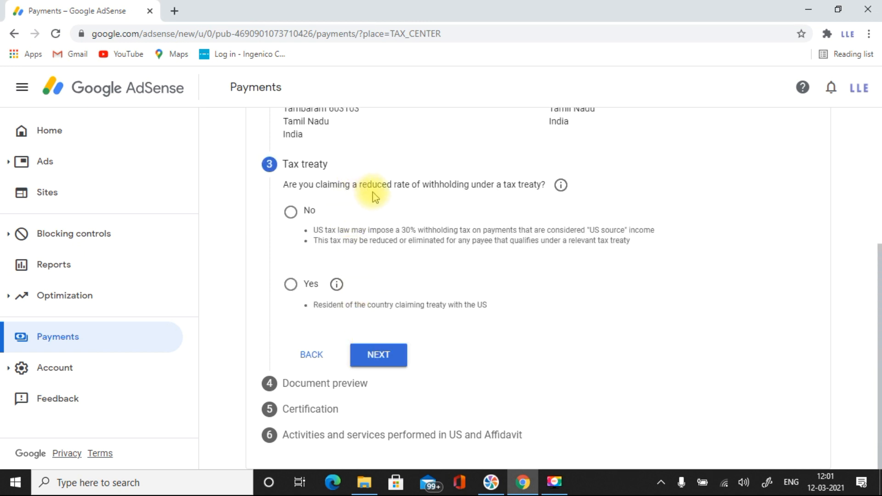
mouse_move(505, 196)
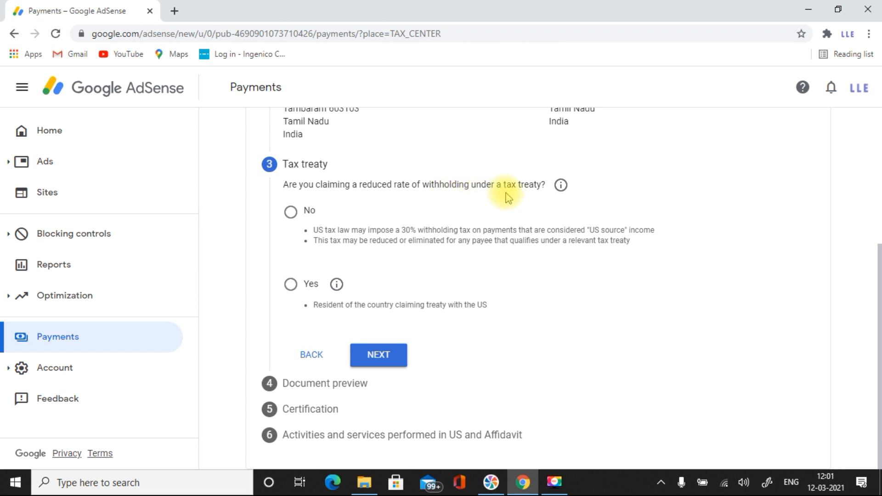
mouse_move(392, 236)
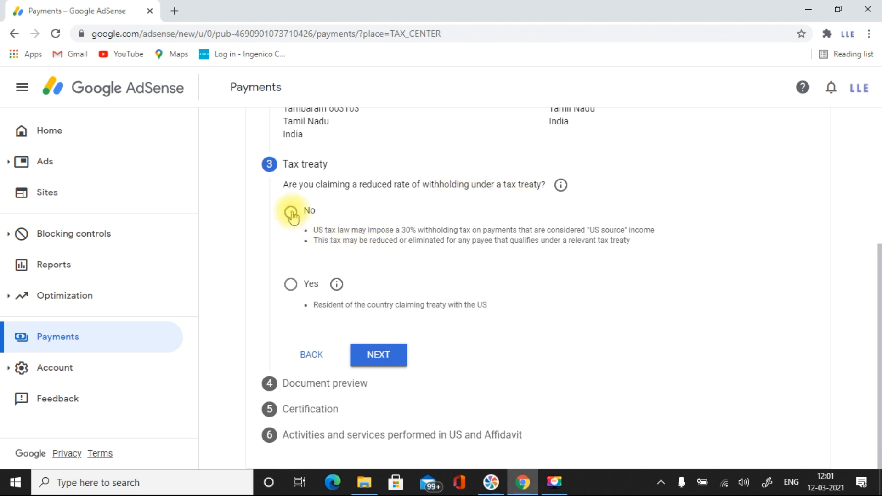
left_click(290, 284)
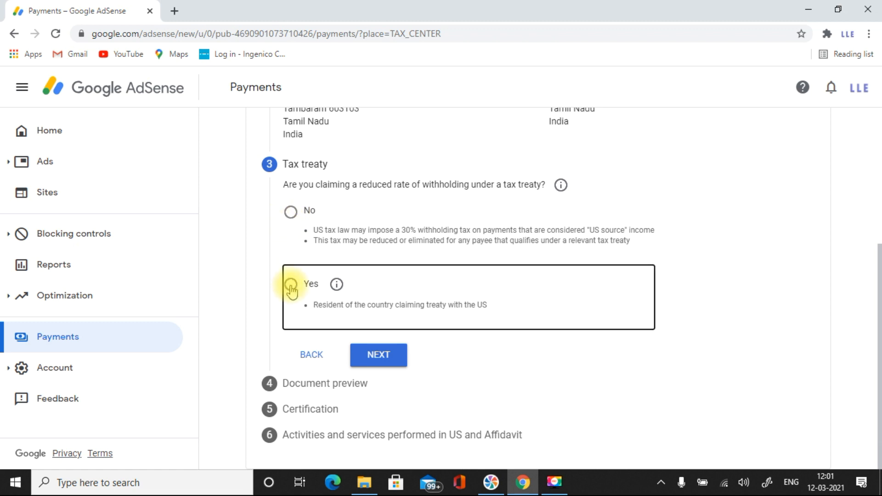
left_click(290, 284)
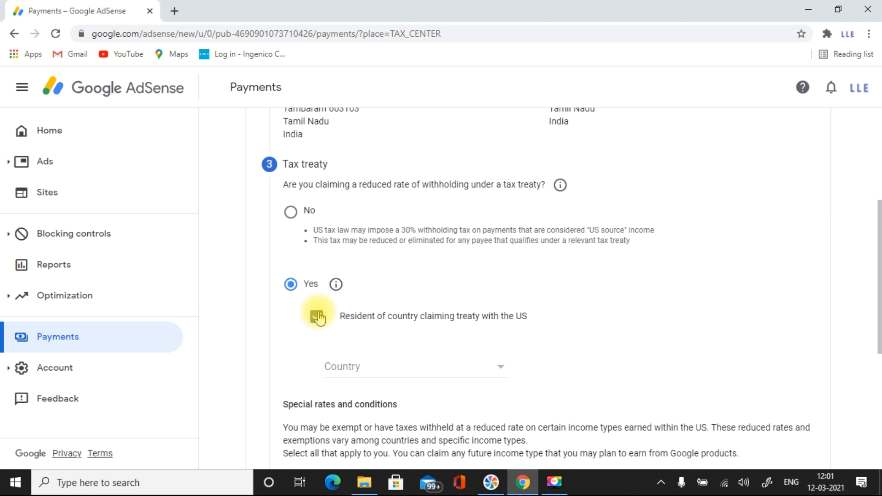
left_click(317, 316)
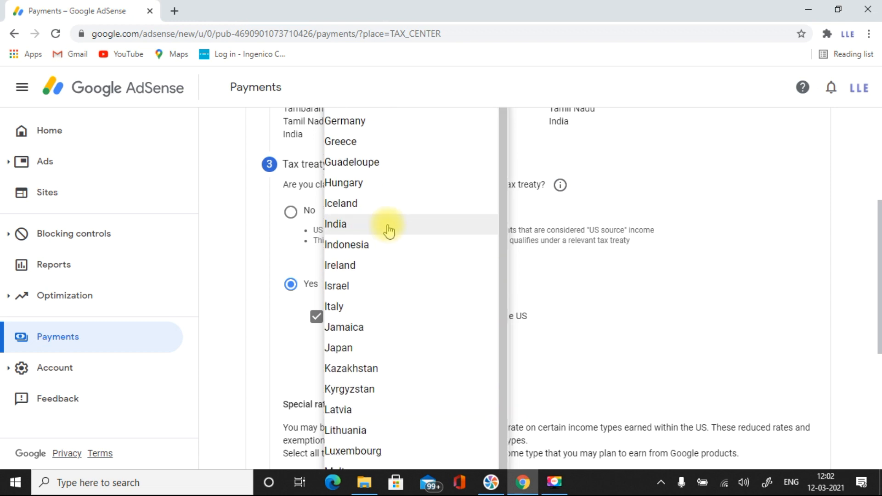
left_click(335, 224)
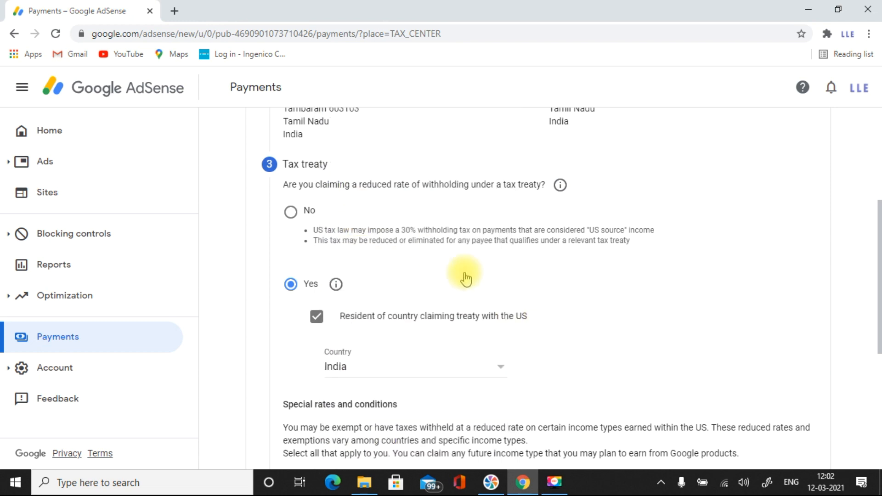
mouse_move(864, 329)
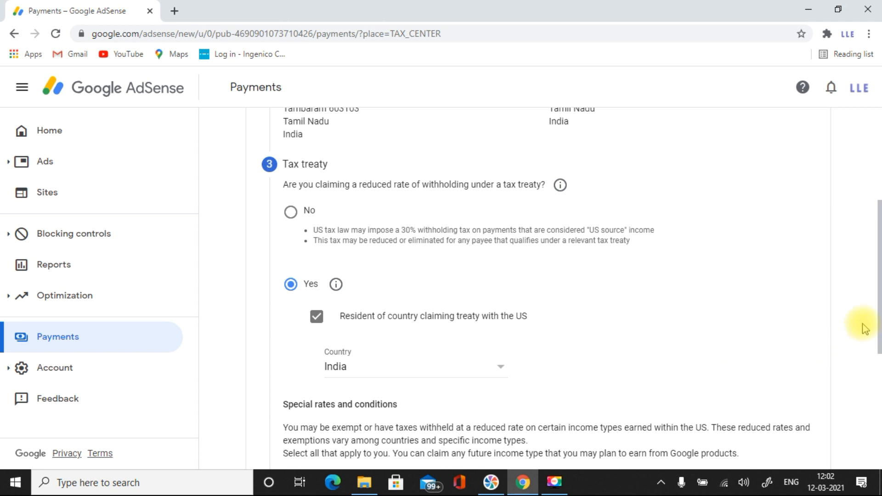
scroll("down", 3)
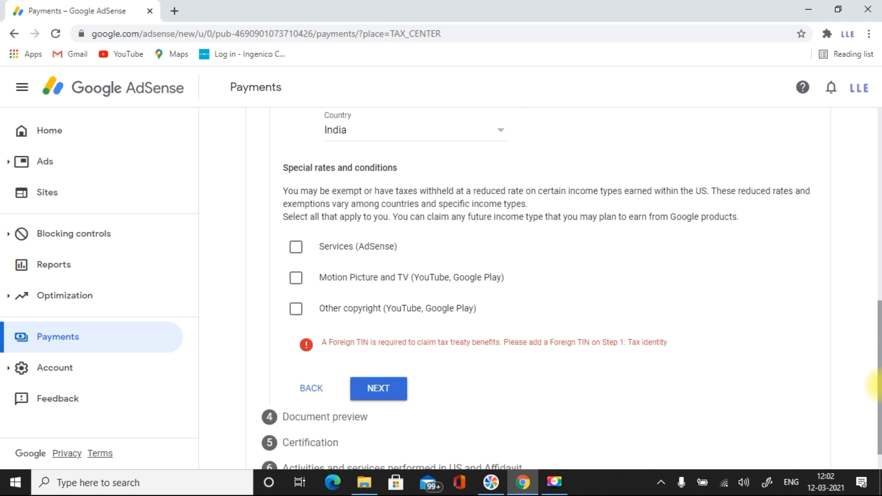
mouse_move(298, 147)
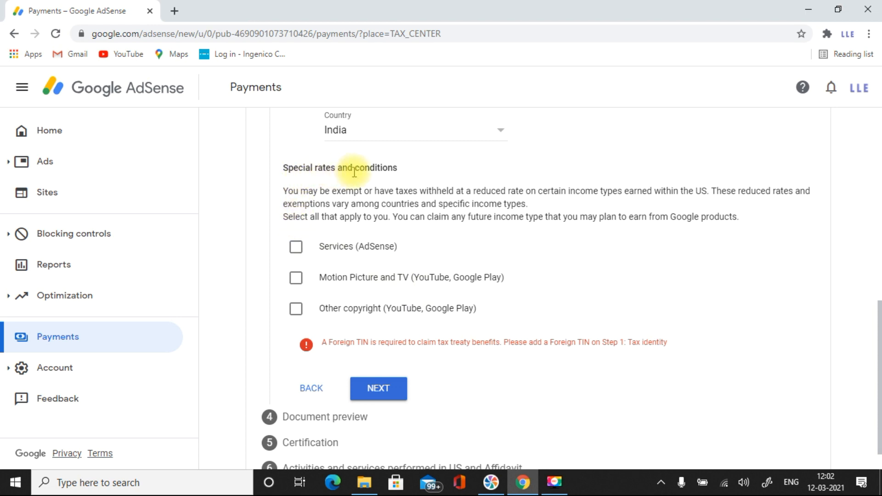
Claim Services income under Article 7 paragraph 1 at a 0% withholding rate.
left_click(295, 247)
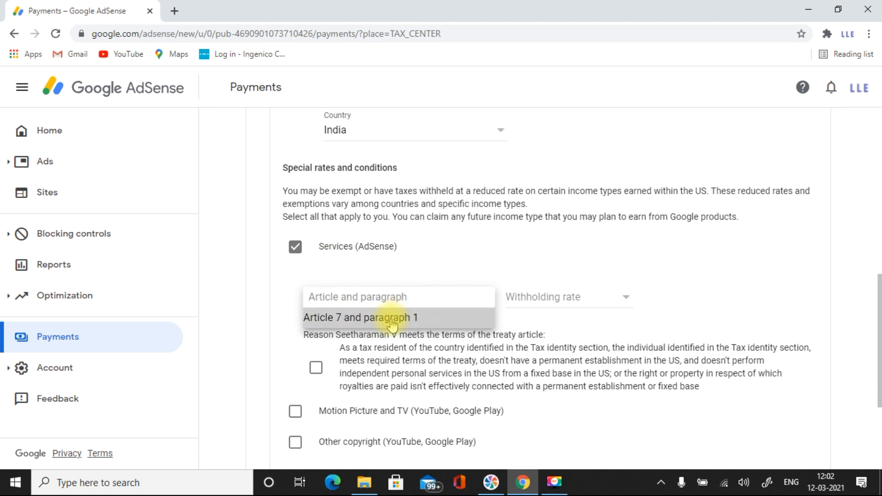
left_click(563, 297)
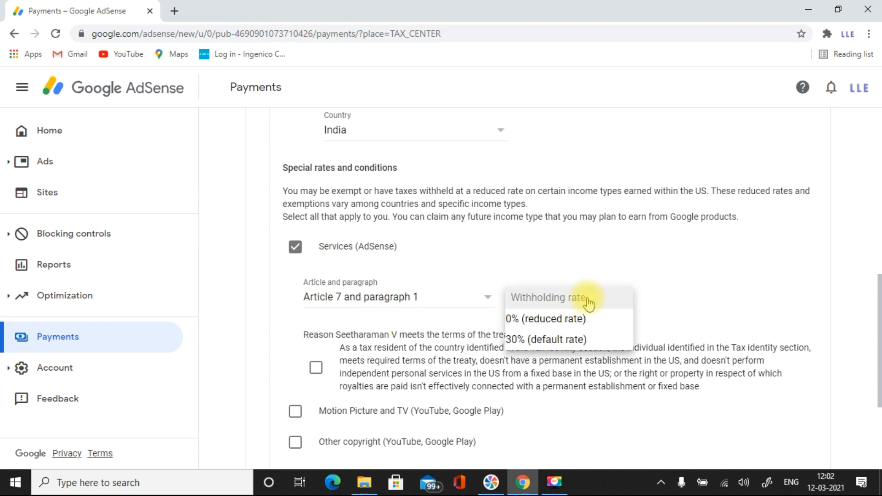
left_click(545, 319)
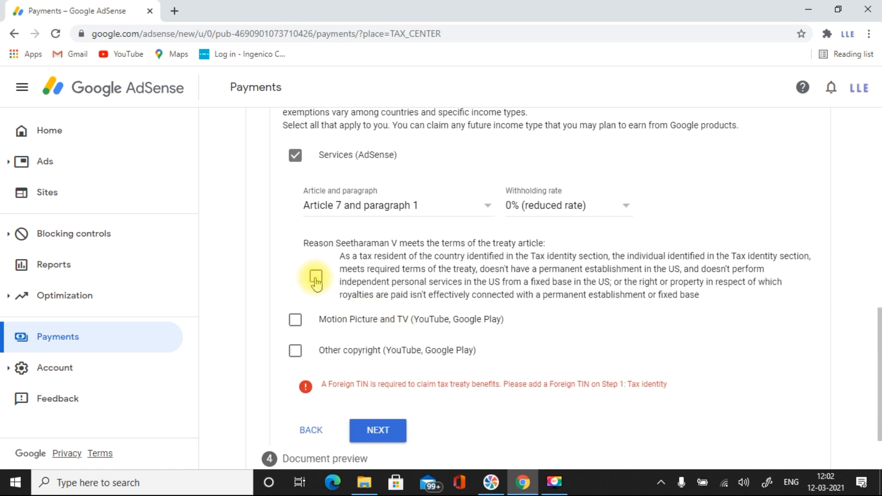
Claim Motion Picture and TV income at a 15% withholding rate.
left_click(295, 320)
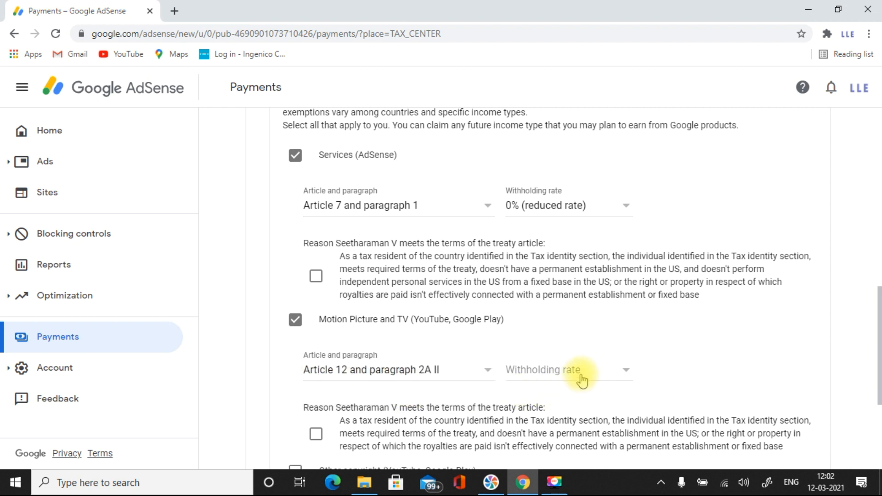
left_click(567, 369)
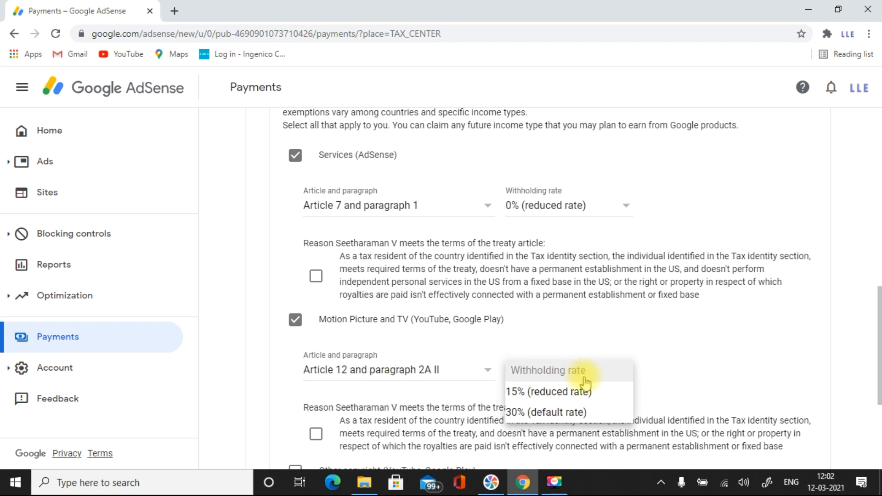
left_click(546, 391)
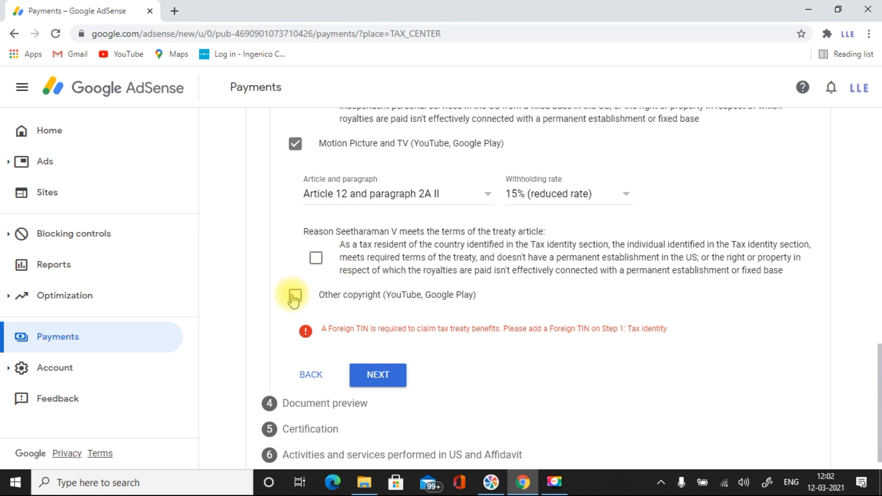
Claim Other copyright income under Article 12 paragraph 2A II at 15% and attempt Next.
left_click(295, 295)
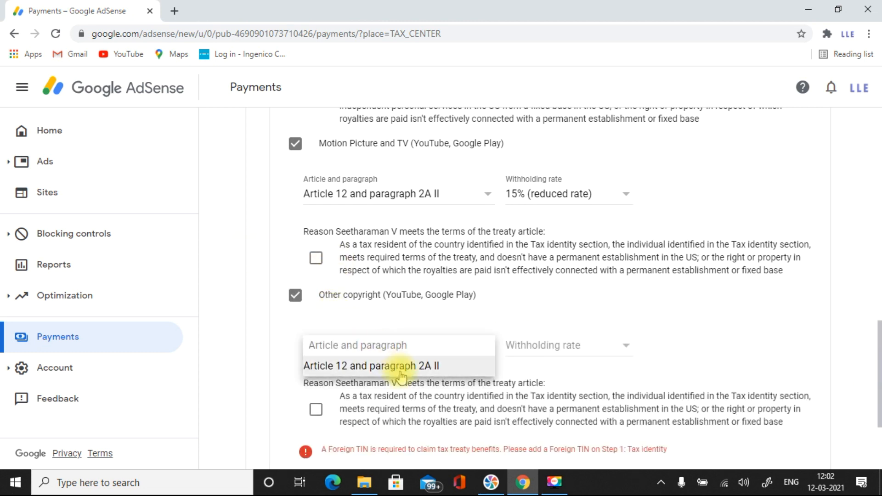
left_click(372, 366)
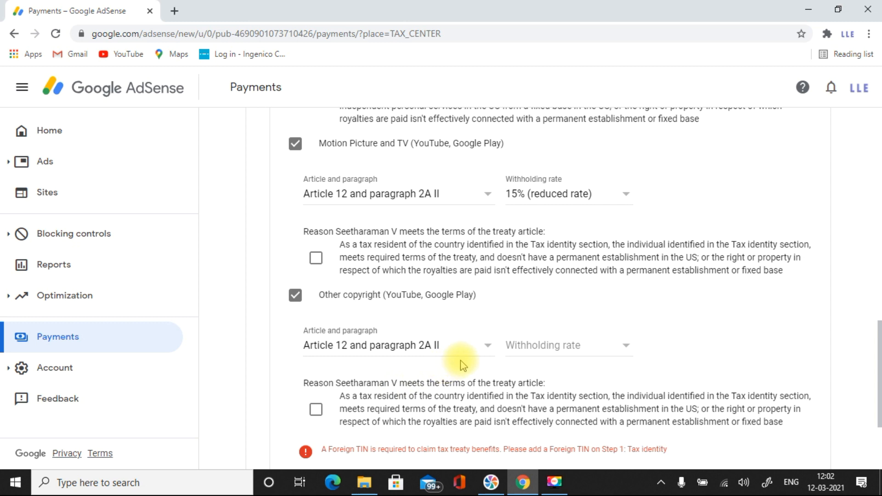
left_click(566, 345)
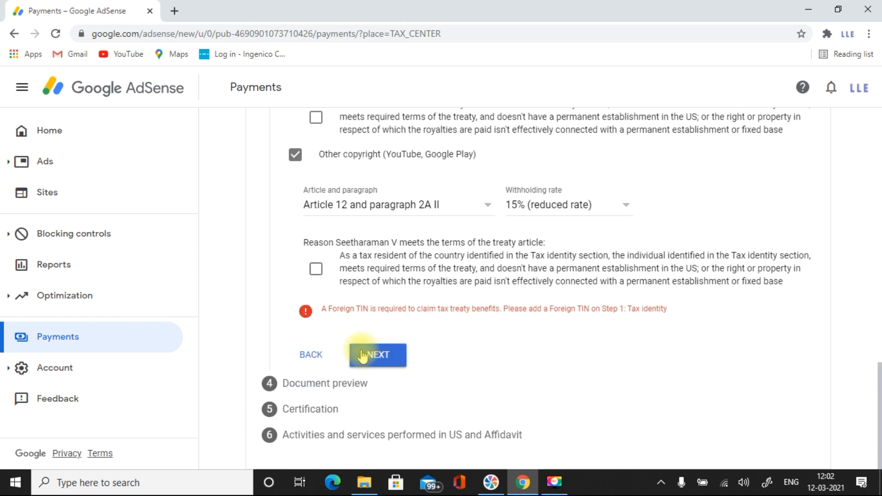
mouse_move(329, 283)
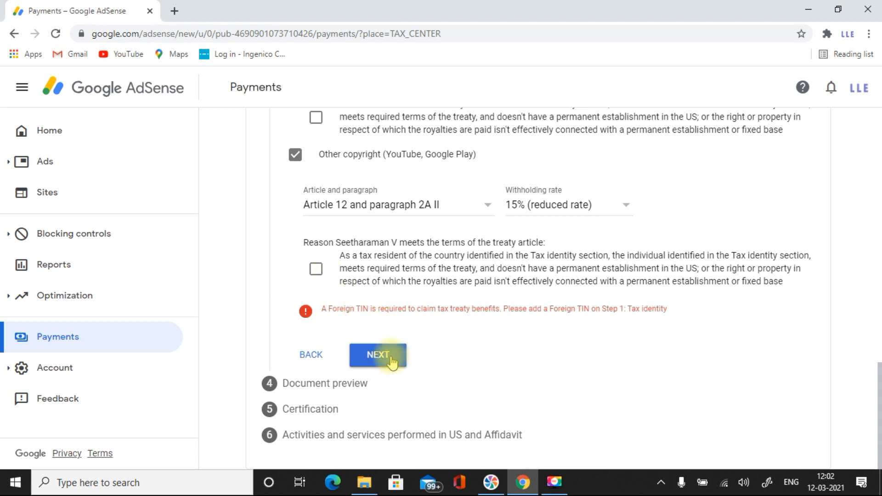
left_click(378, 356)
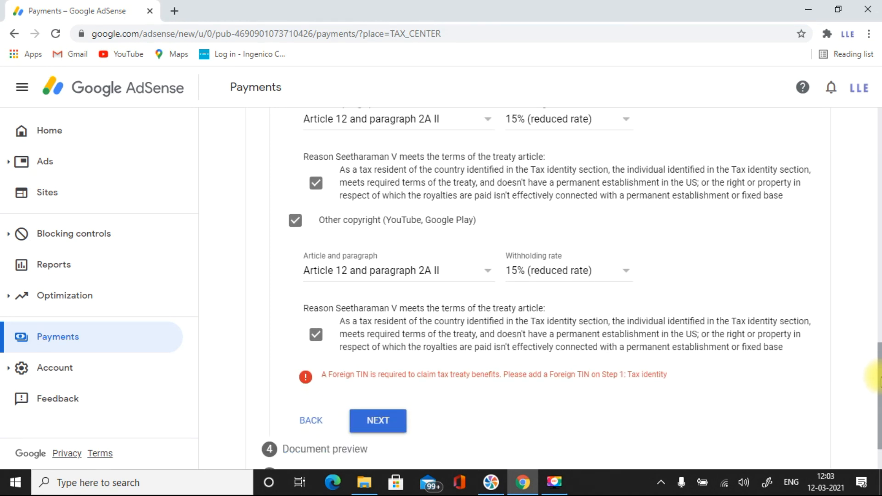
Tick the treaty-reason checkboxes, go back to add the Foreign TIN, then submit the treaty step.
double_click(399, 374)
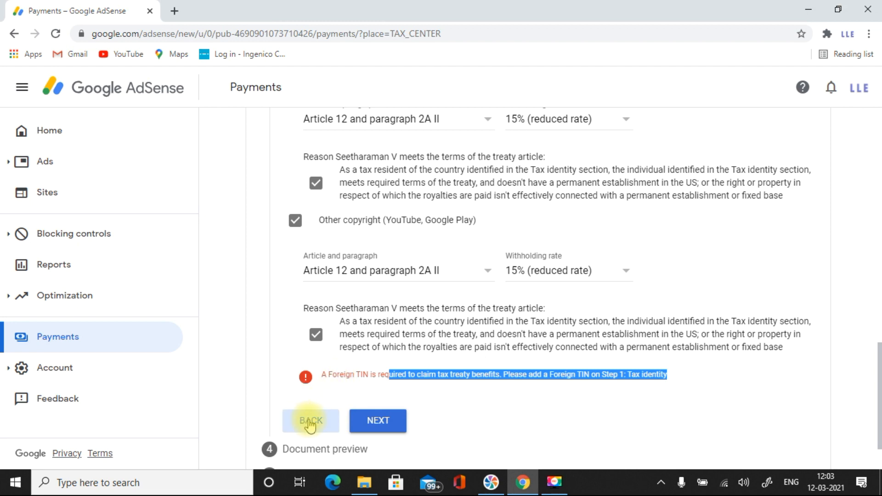
left_click(311, 420)
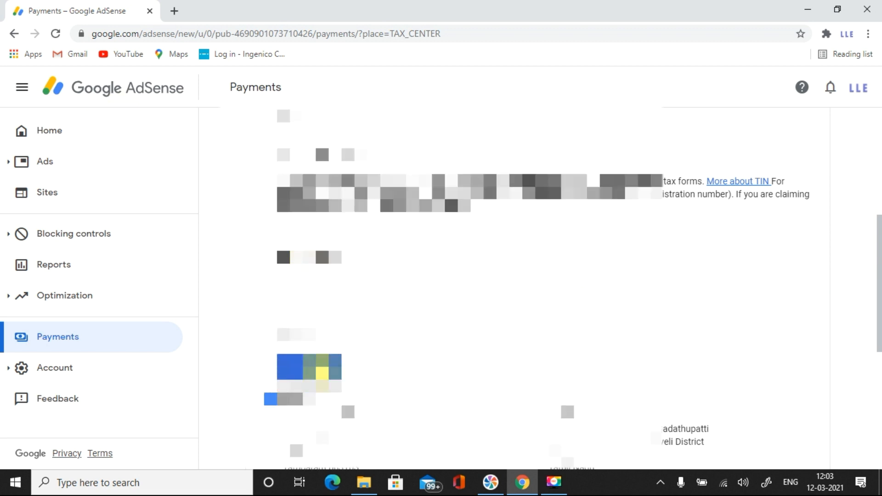
scroll("down", 3)
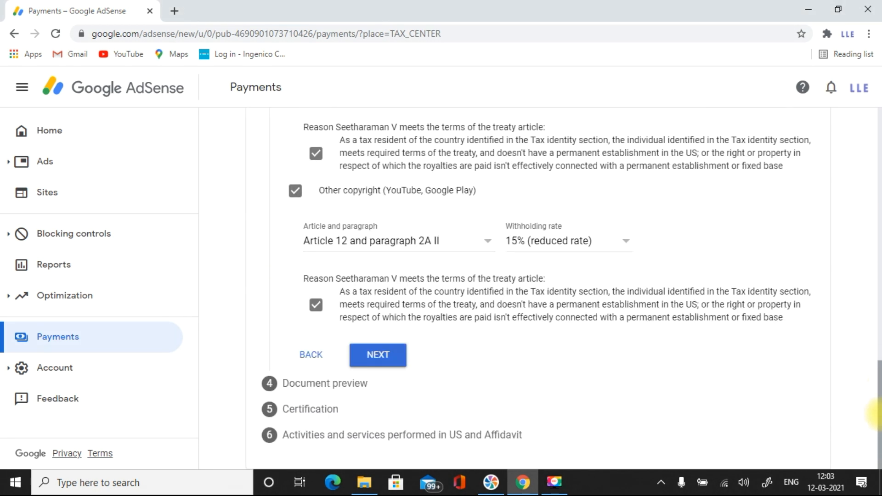
left_click(377, 354)
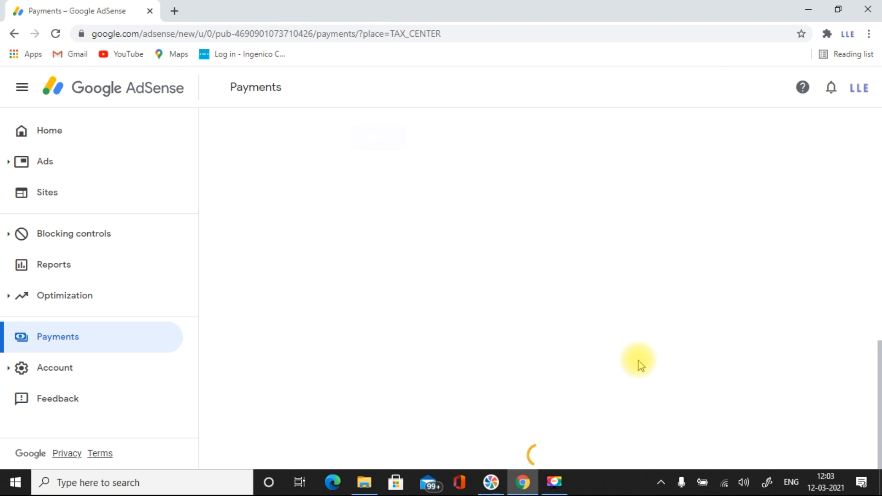
mouse_move(700, 363)
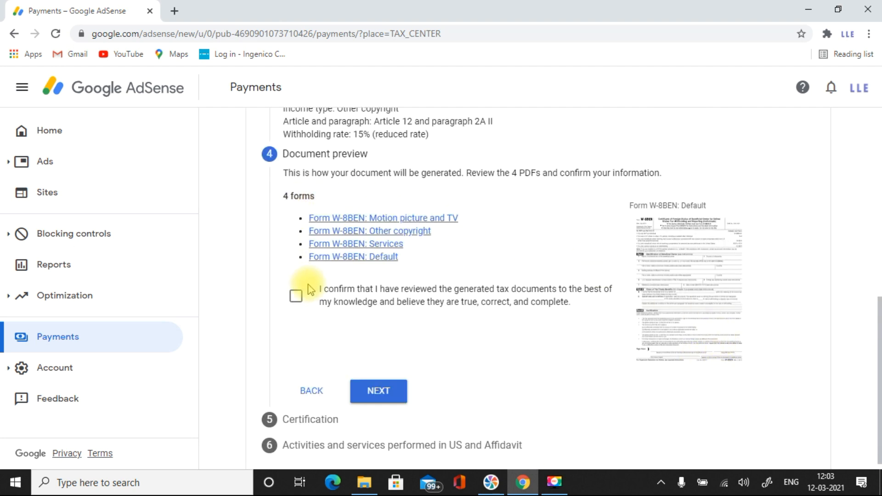
Confirm the generated documents were reviewed and inspect the default W-8BEN form PDF.
left_click(295, 296)
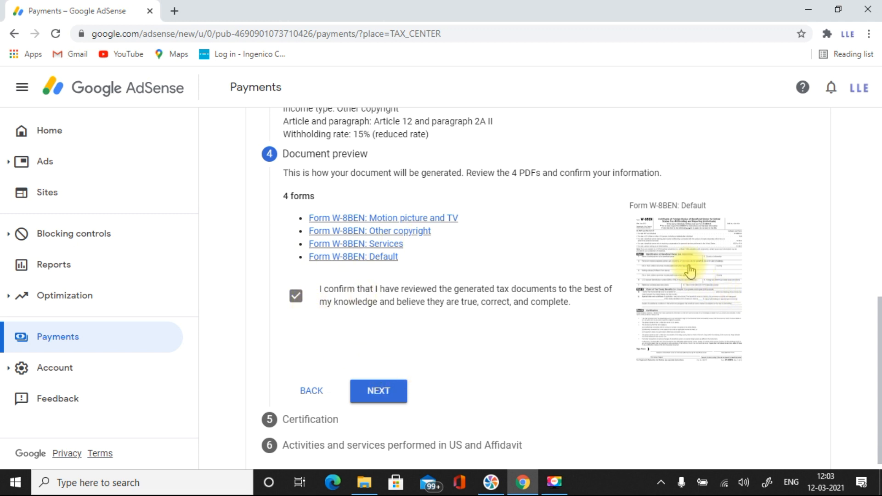
left_click(353, 256)
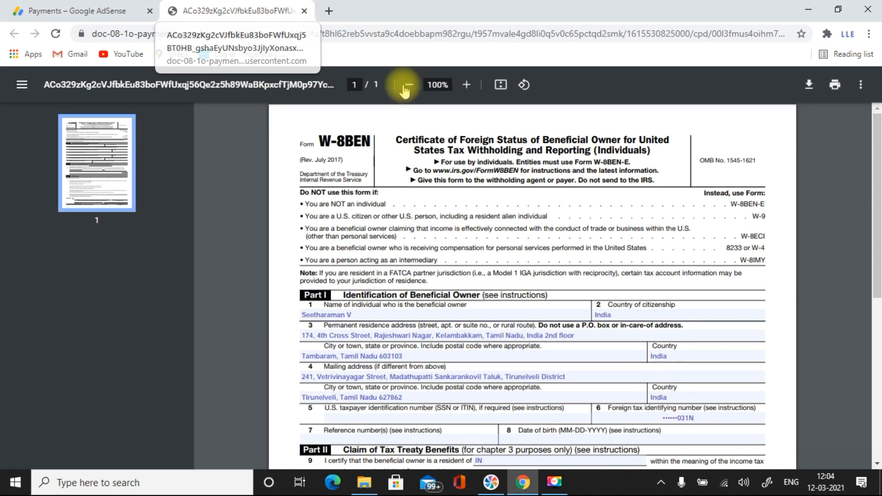
scroll("down", 3)
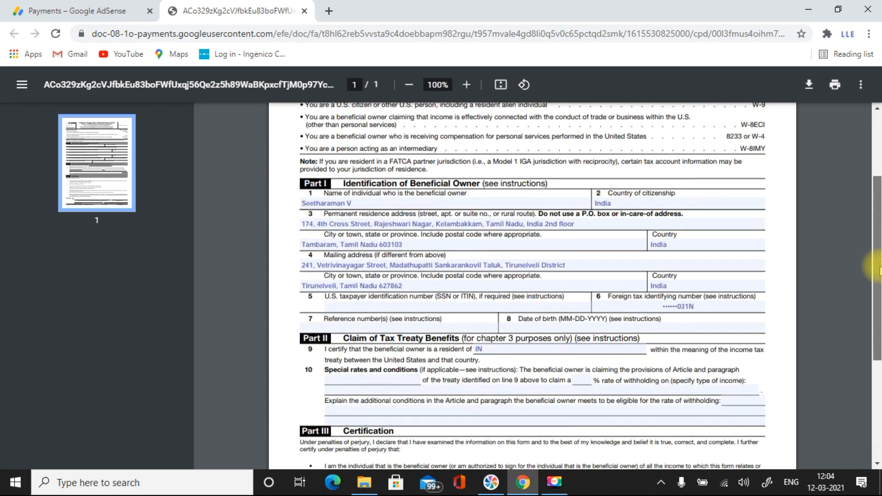
scroll("down", 3)
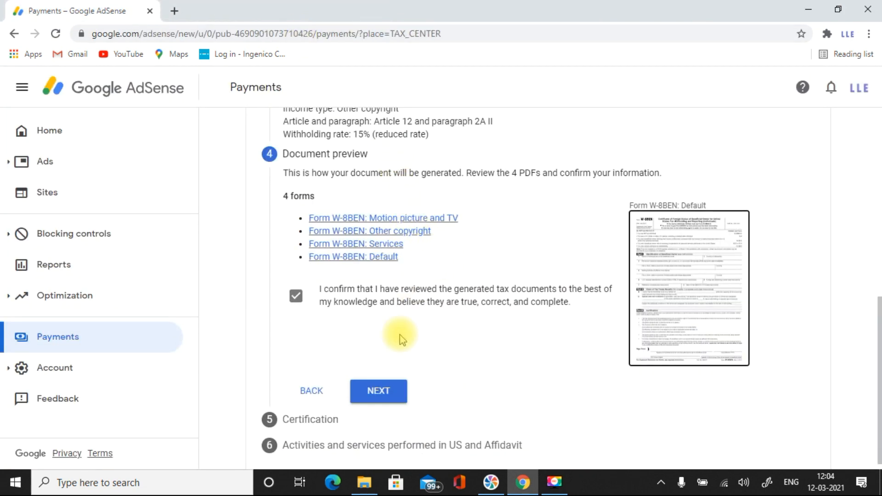
left_click(377, 392)
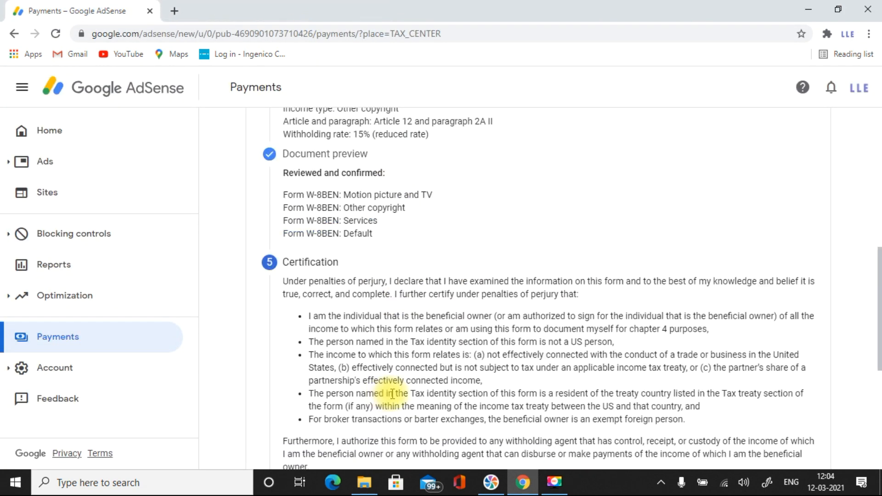
scroll("down", 3)
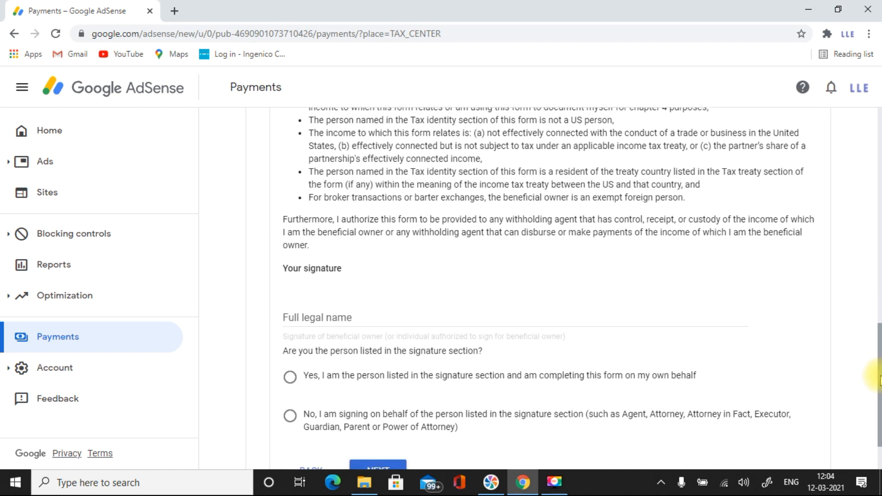
left_click(394, 317)
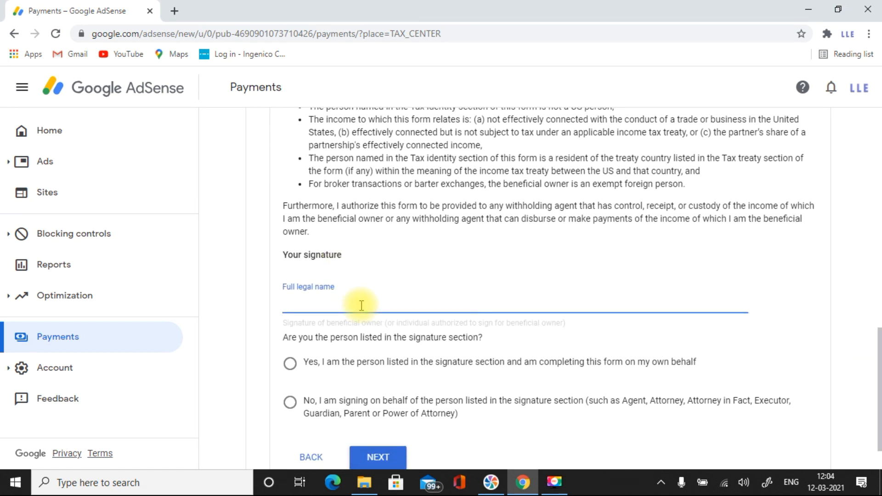
type("SEE")
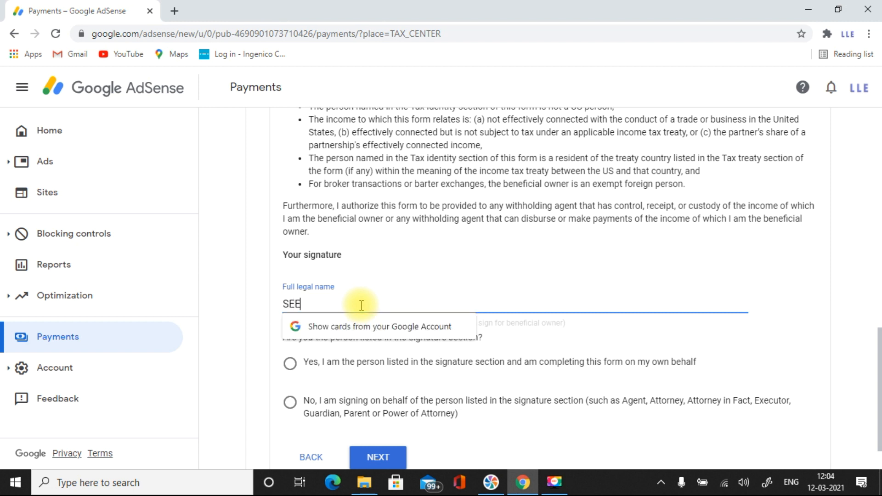
type("THARAMAN M")
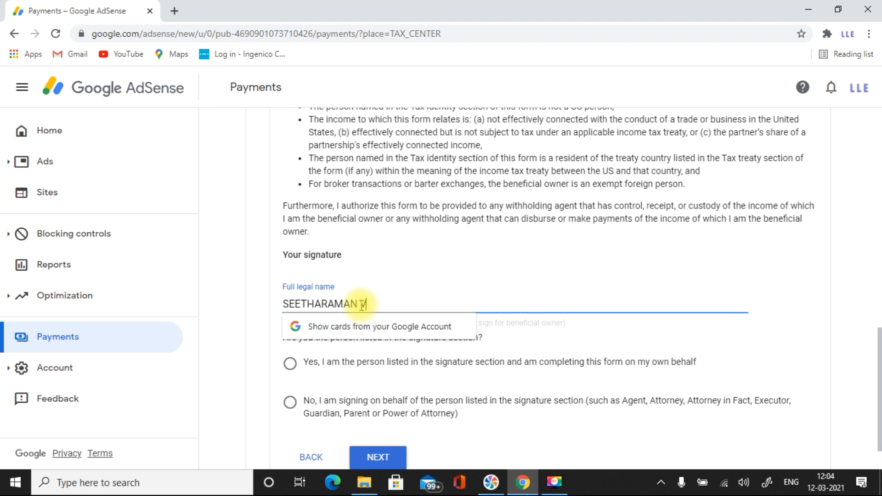
type("ANNIA")
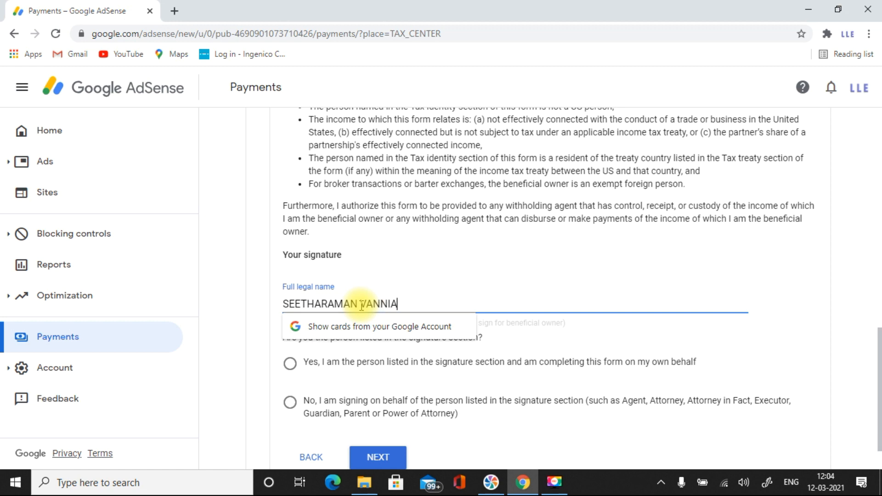
type("PPAN")
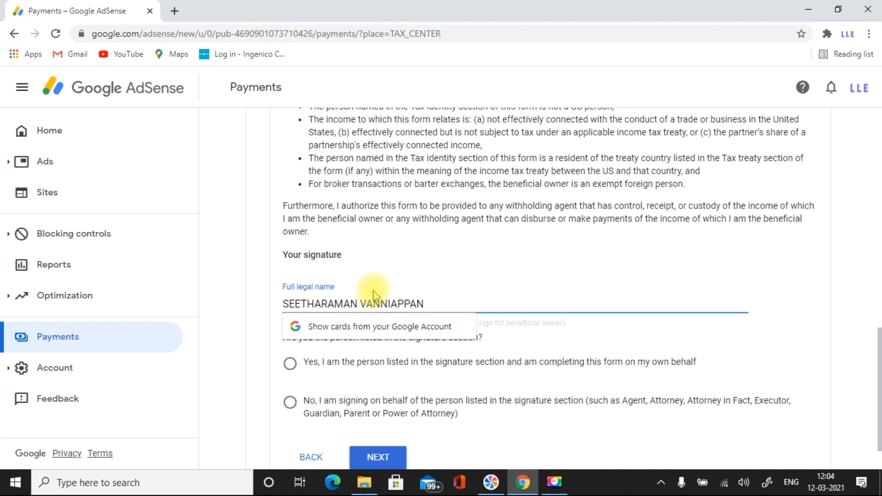
Confirm 'Yes, I am the person listed in the signature section' signing on own behalf.
scroll("down", 3)
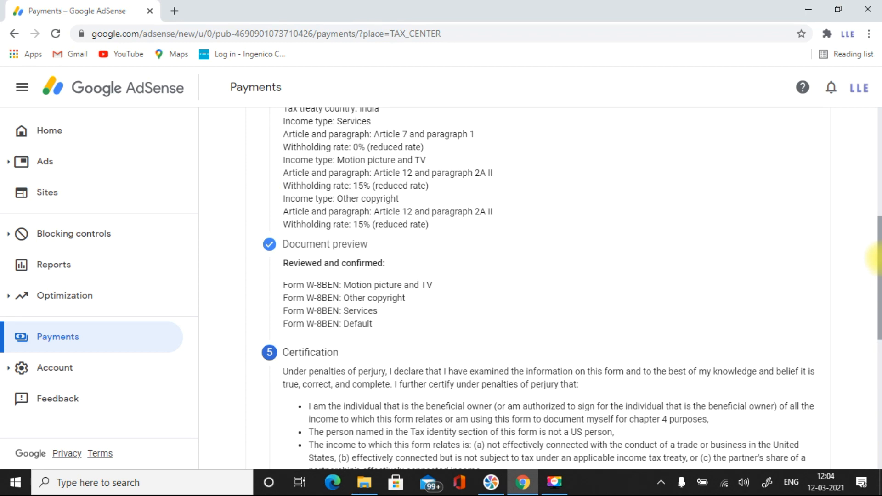
scroll("up", 3)
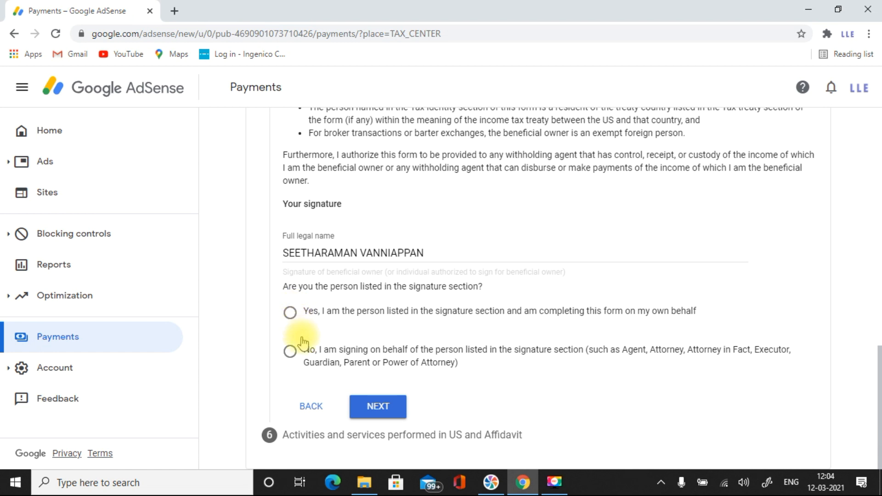
left_click(289, 312)
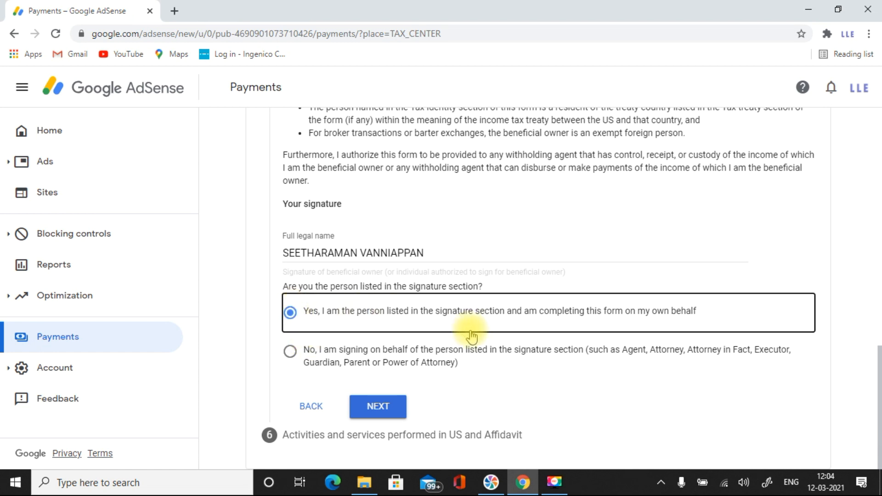
mouse_move(649, 331)
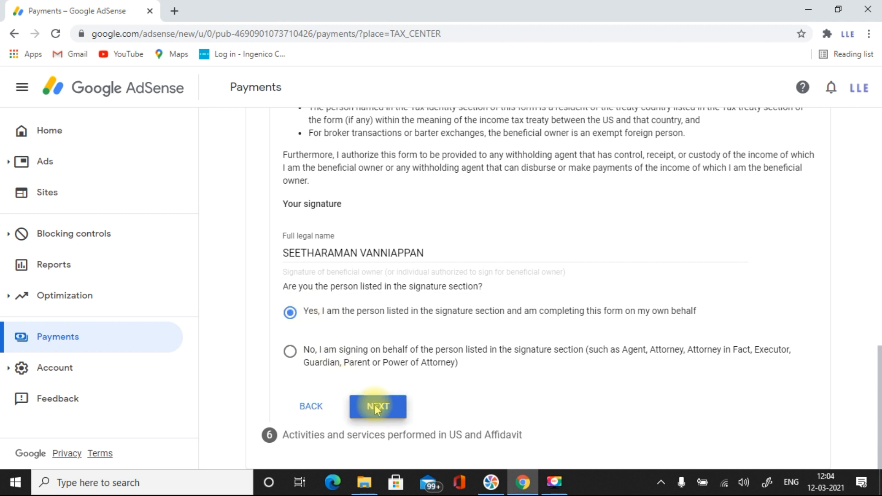
Declare no US activities and certify services are performed solely outside the US.
left_click(378, 406)
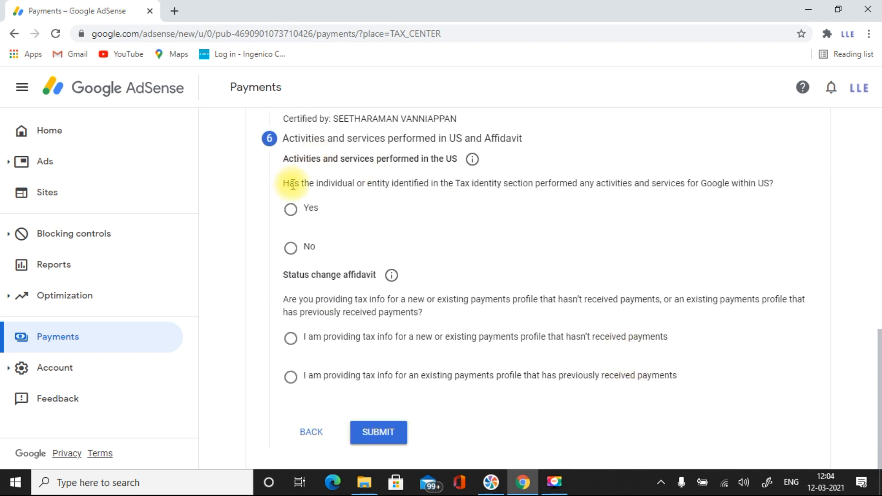
mouse_move(618, 195)
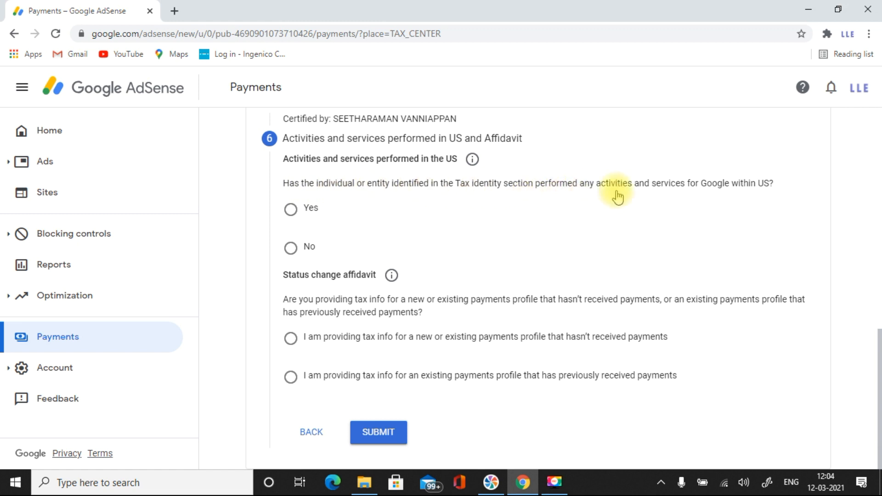
mouse_move(379, 197)
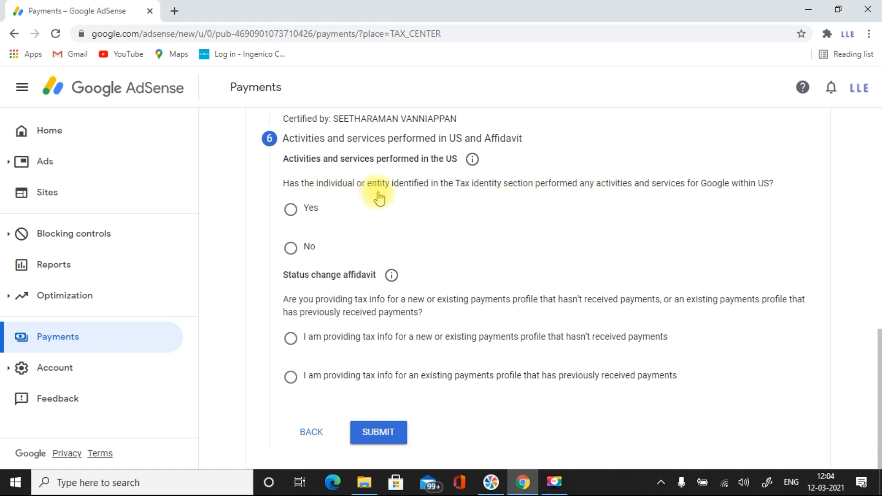
mouse_move(530, 189)
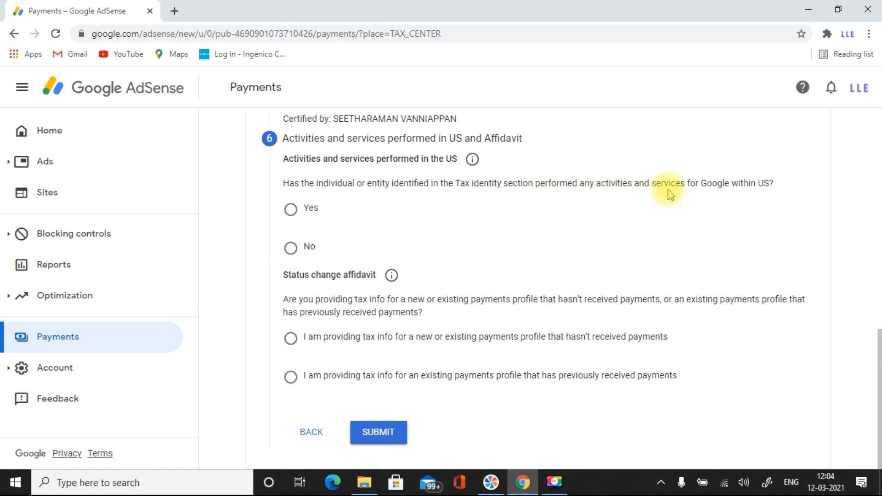
mouse_move(742, 186)
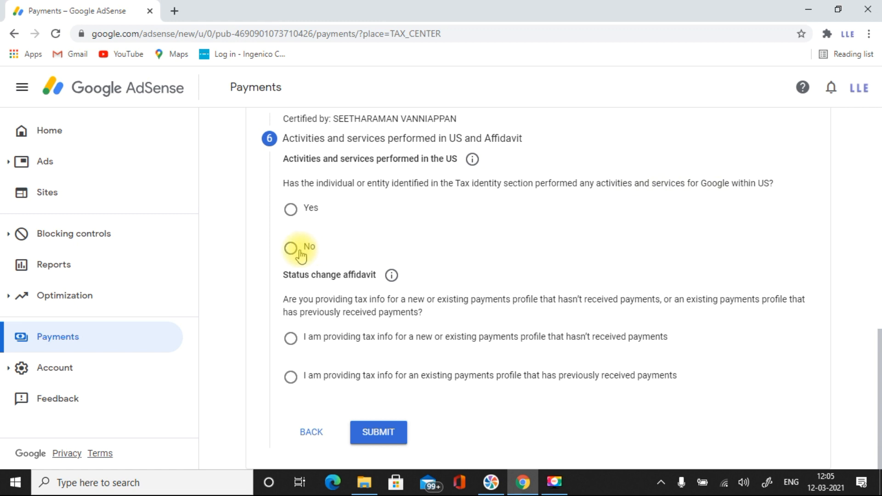
left_click(291, 247)
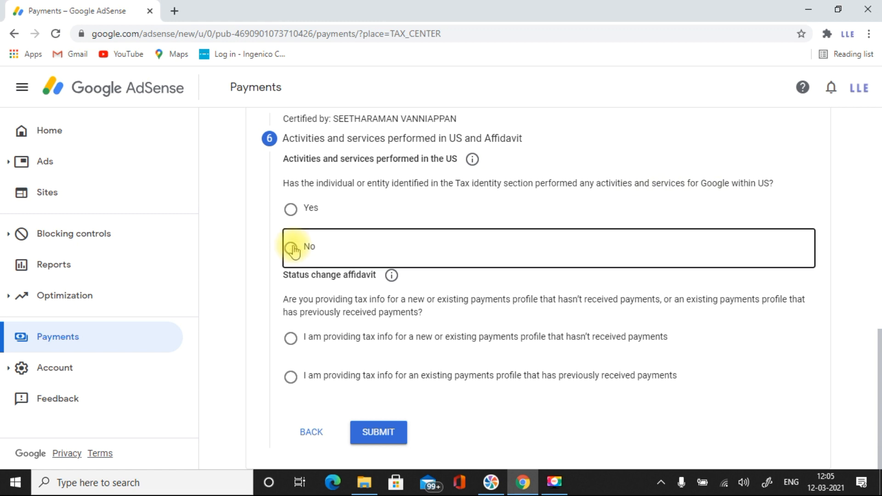
left_click(291, 247)
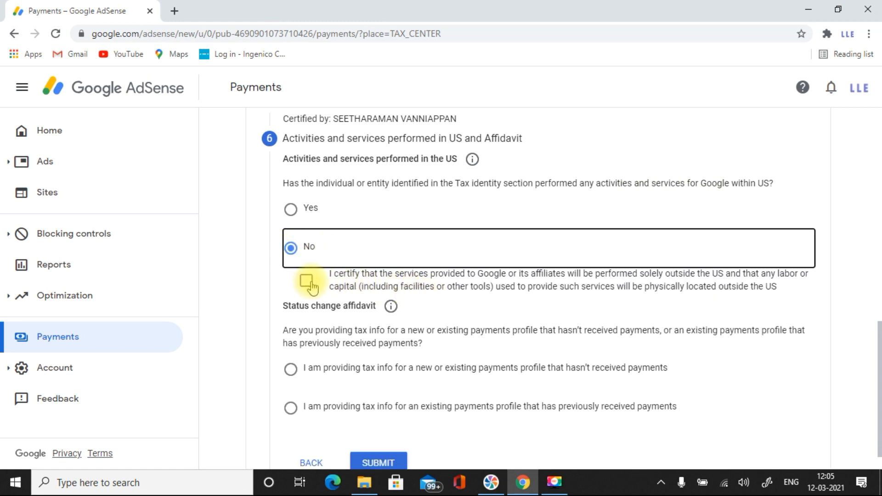
left_click(308, 281)
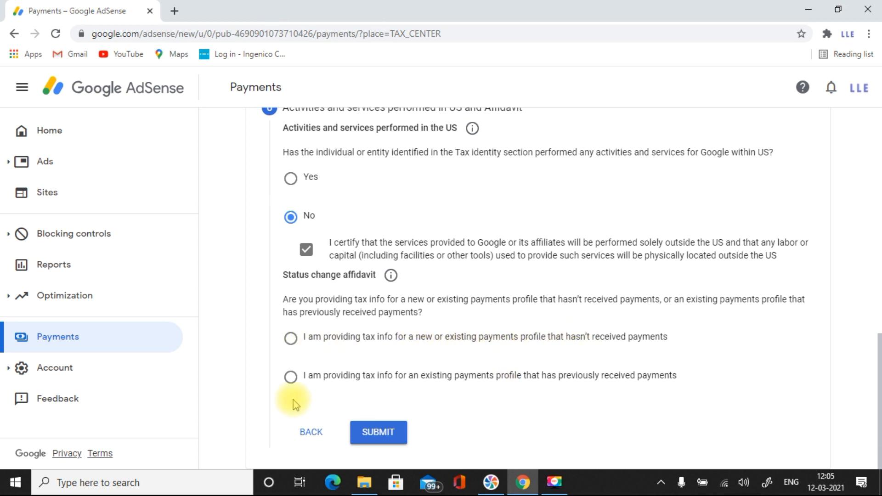
Choose the existing payments profile with prior payments and affirm tax status unchanged since 2020.
left_click(291, 376)
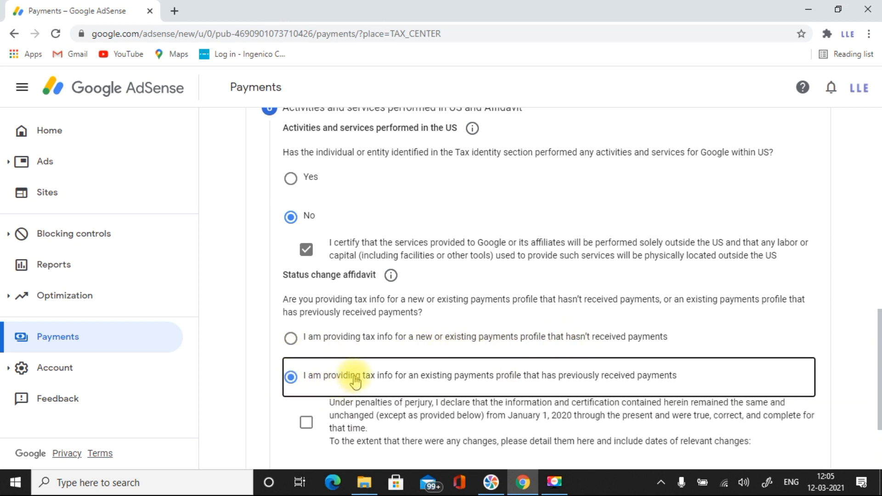
scroll("down", 3)
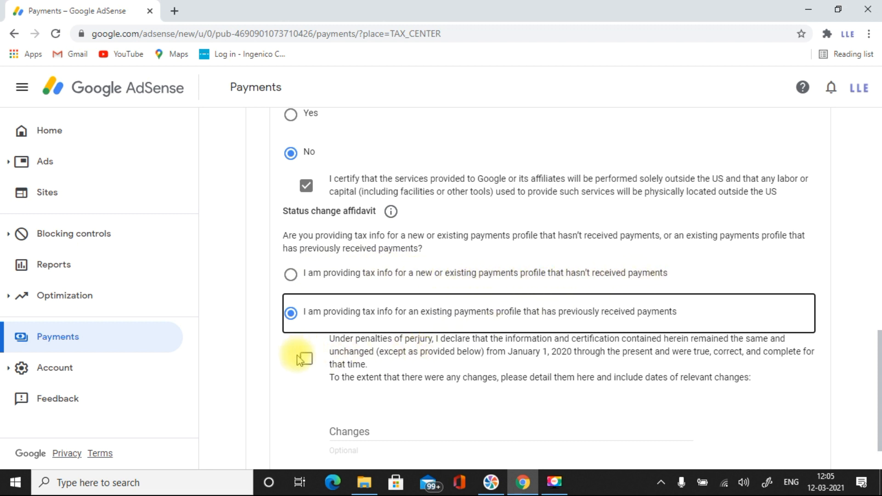
left_click(306, 357)
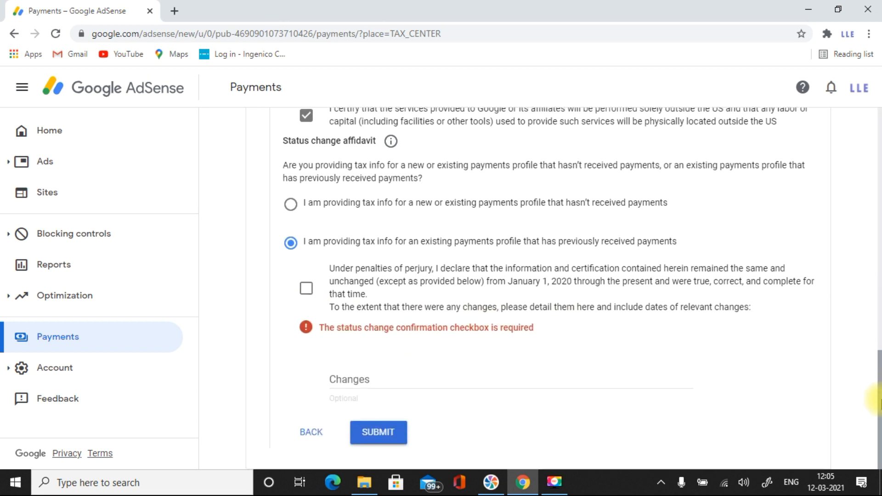
left_click(305, 288)
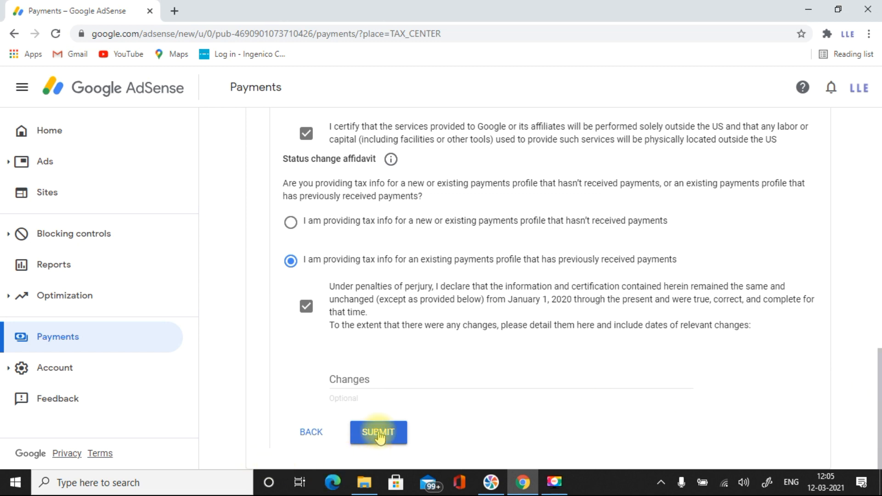
mouse_move(245, 418)
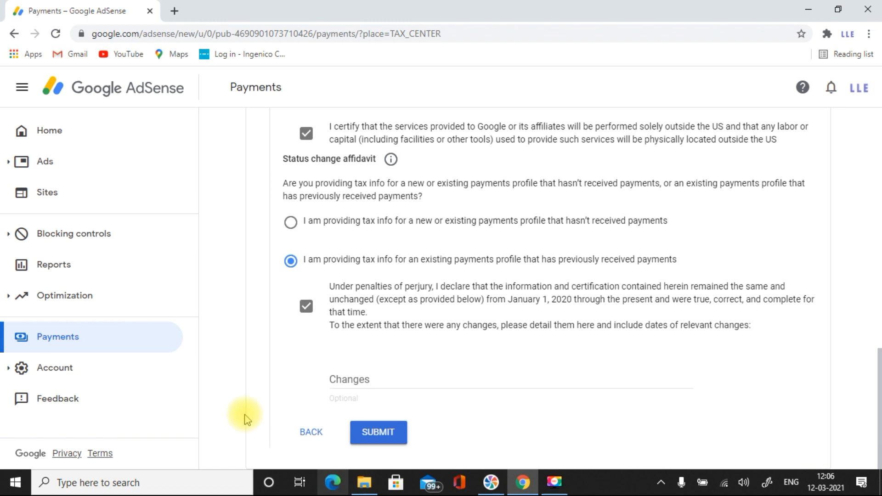
Submit the W-8BEN so it shows Approved with claimed treaty rates, then start a new form submission.
left_click(378, 432)
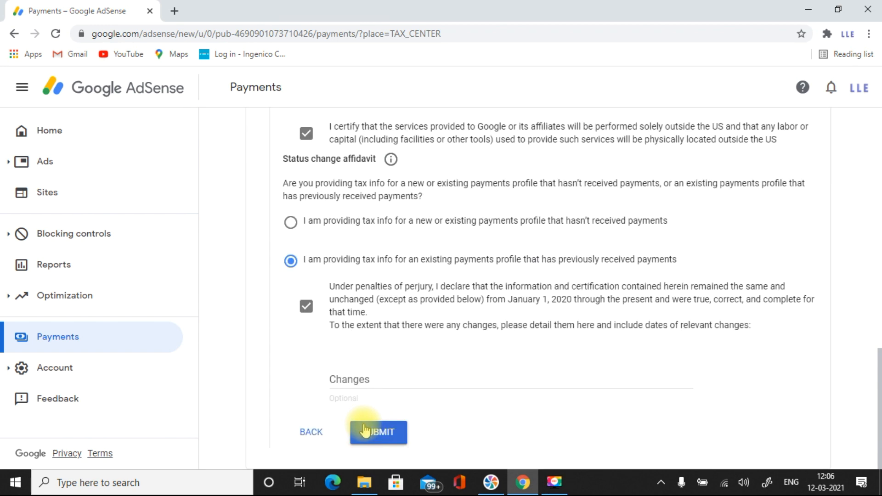
left_click(377, 432)
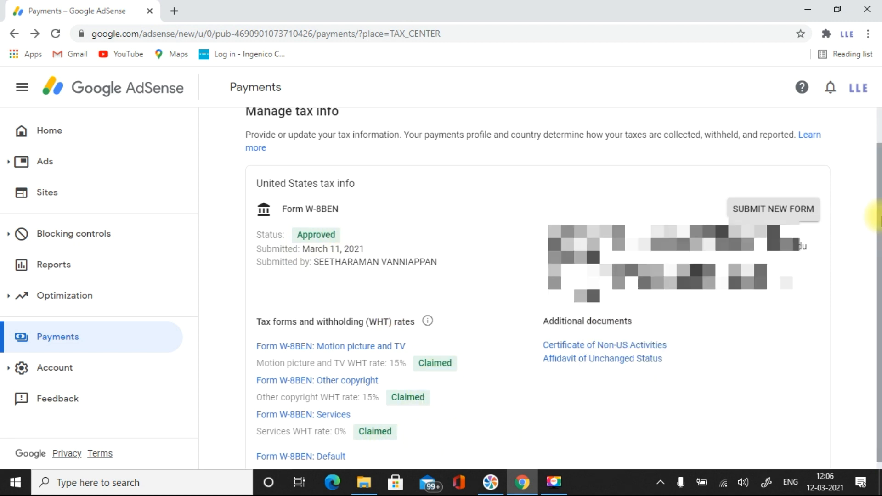
scroll("down", 3)
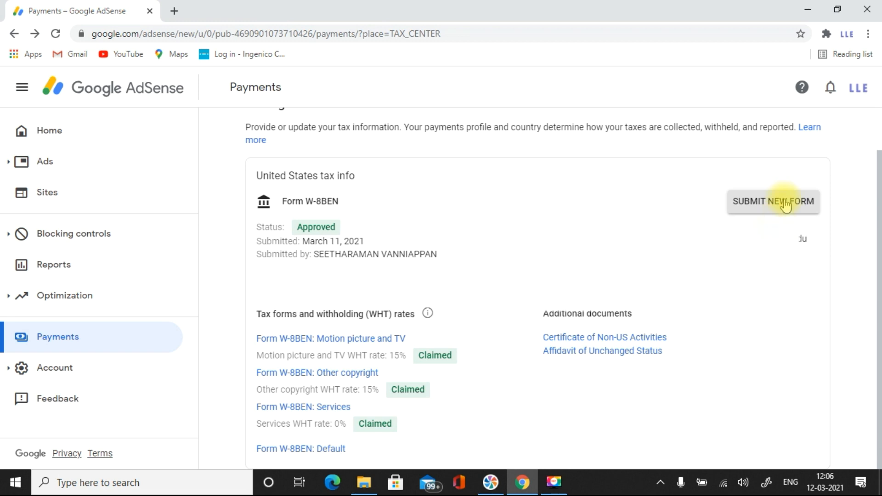
left_click(773, 201)
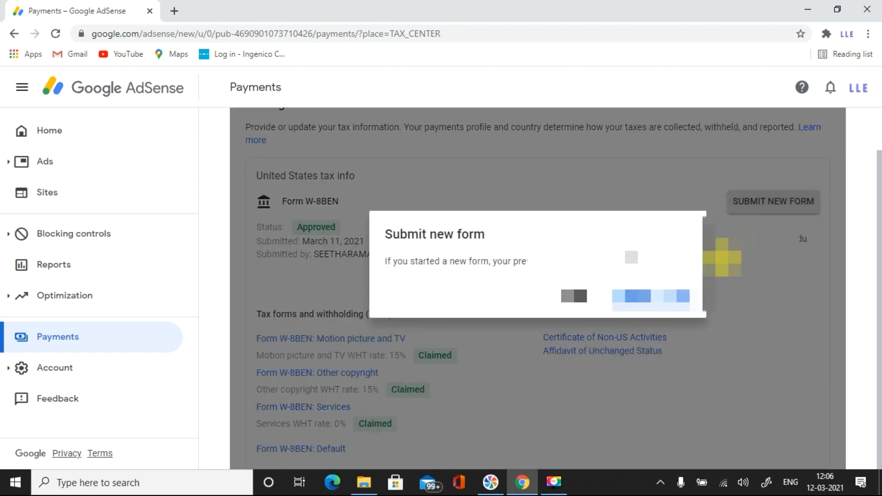